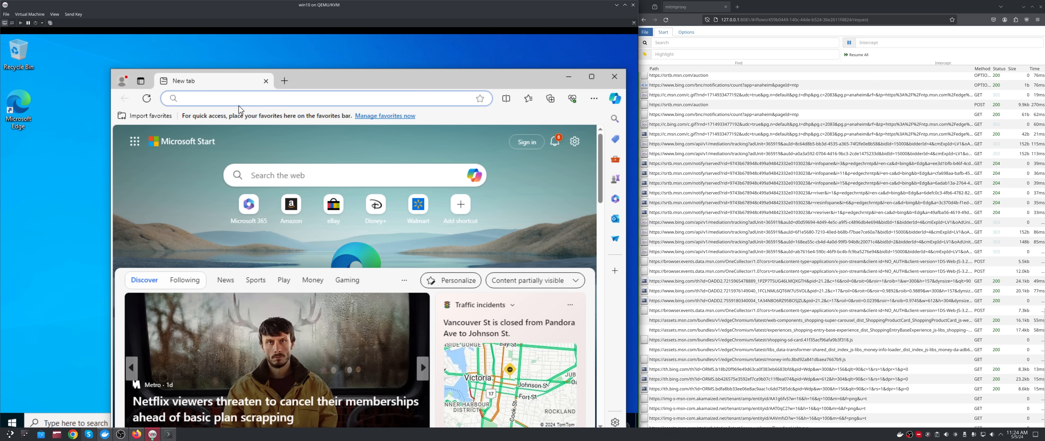
Search Bing in Edge for 'cheat lab' and view the news results.
type("cheat lab police")
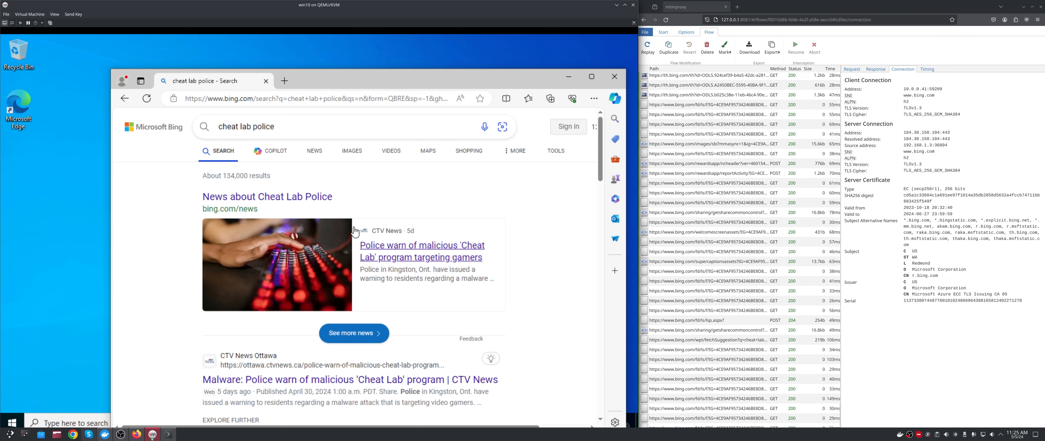
left_click(422, 251)
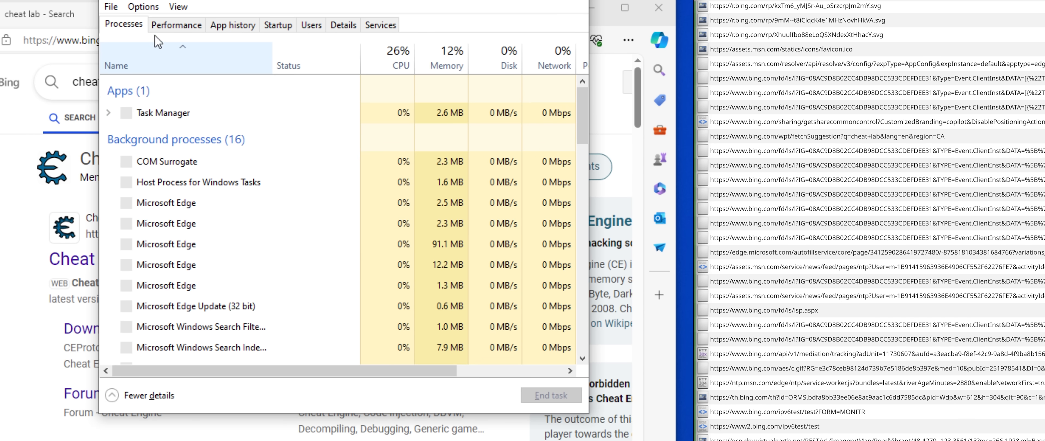
Show Task Manager's Performance page with CPU details.
left_click(176, 25)
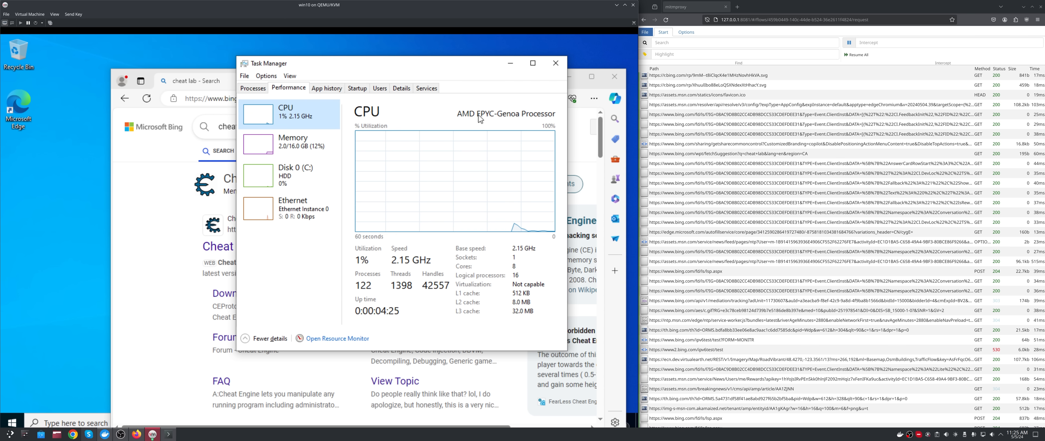
mouse_move(483, 289)
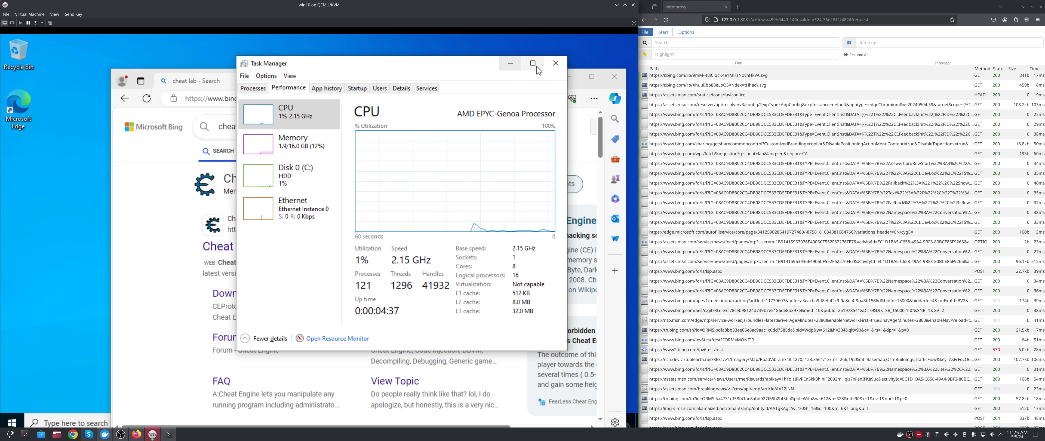
Review the Bing lsp.aspx POST flow's request, response and connection details.
left_click(555, 62)
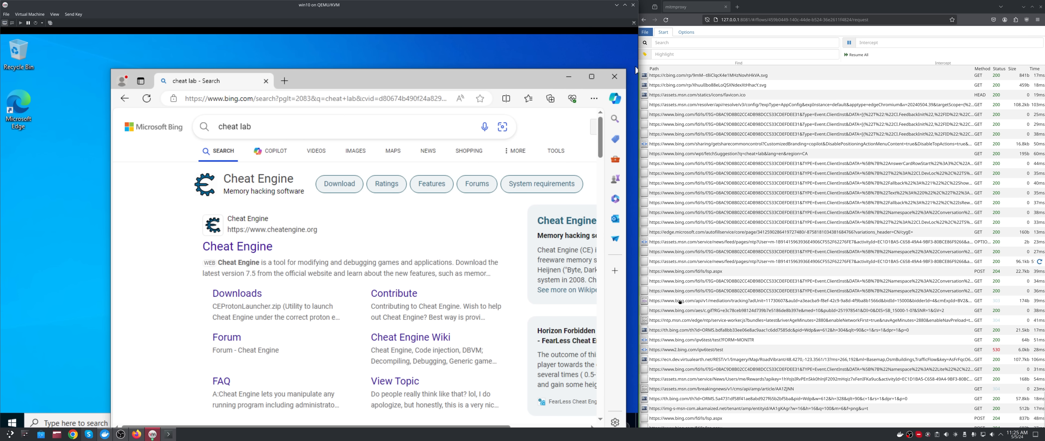
left_click(688, 340)
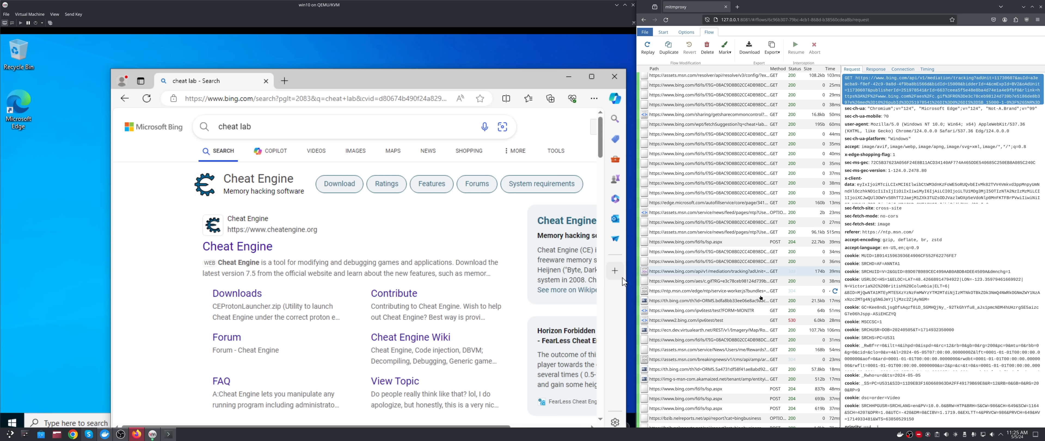
left_click(706, 408)
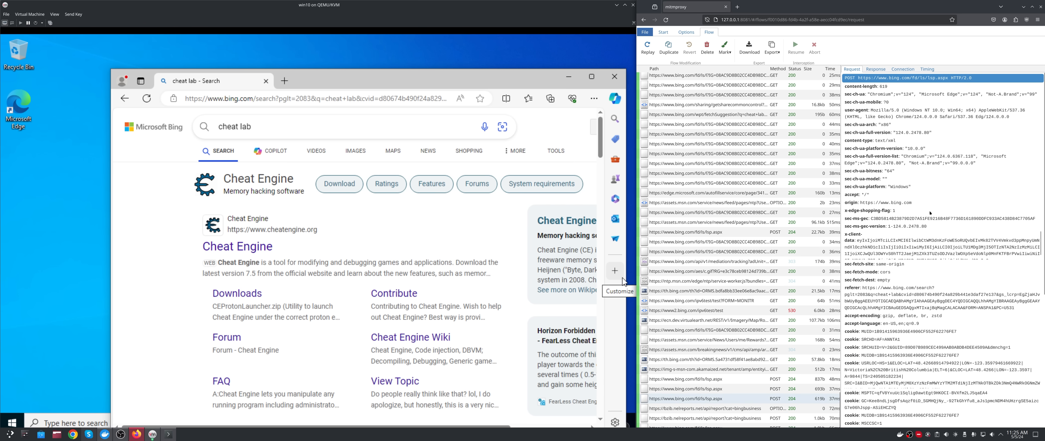
left_click(876, 69)
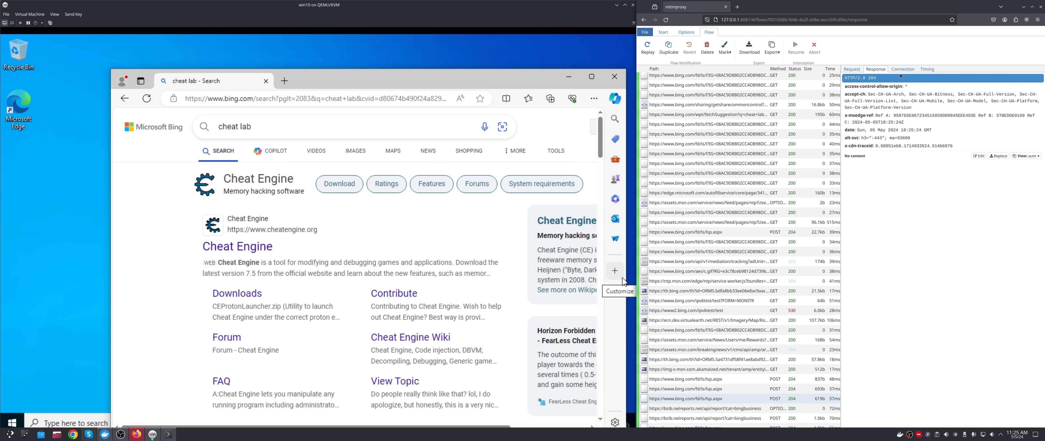
left_click(903, 68)
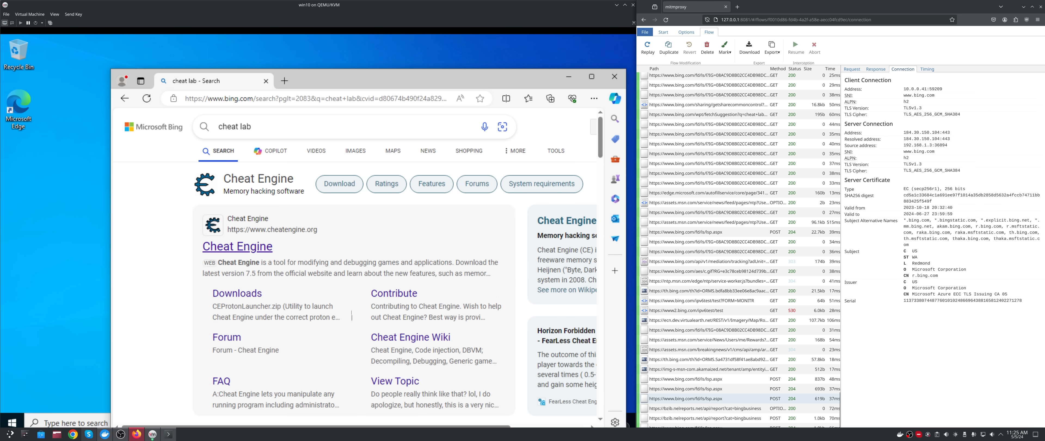
left_click(238, 246)
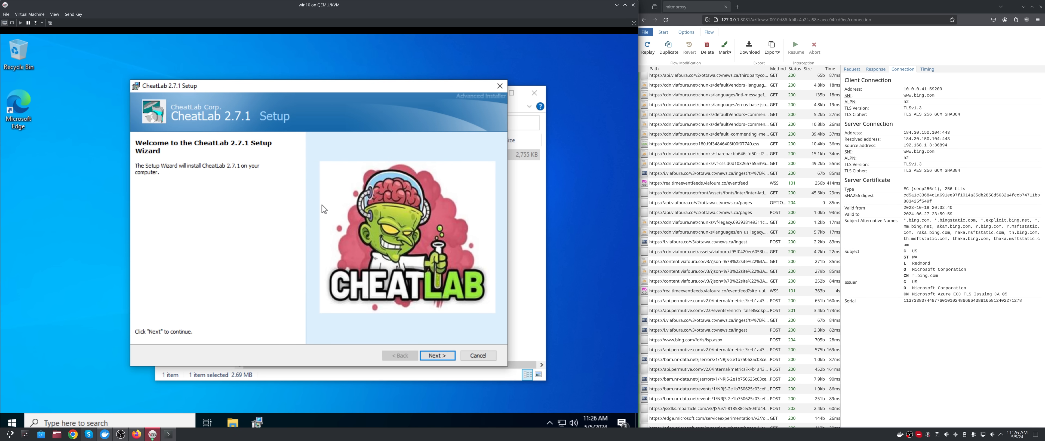
Move the CheatLab 2.7.1 Setup Wizard window right and proceed from its welcome page.
left_click_drag(317, 85, 353, 88)
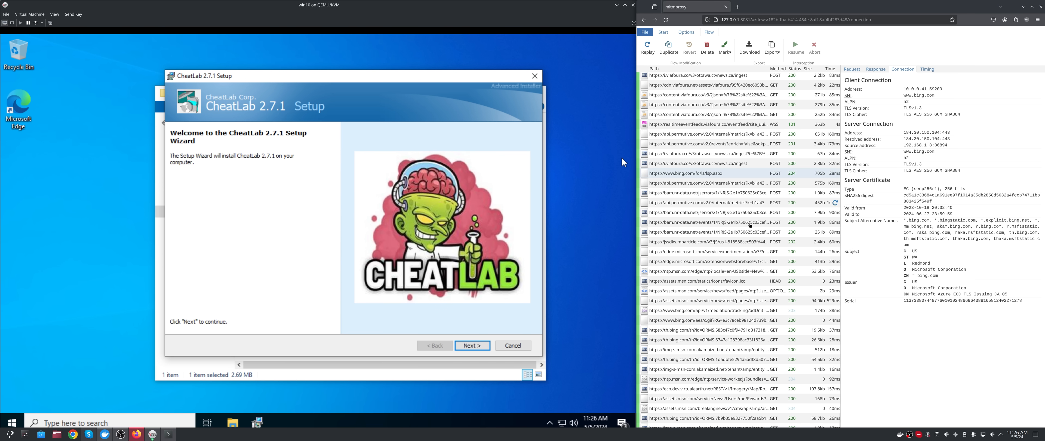
left_click(472, 345)
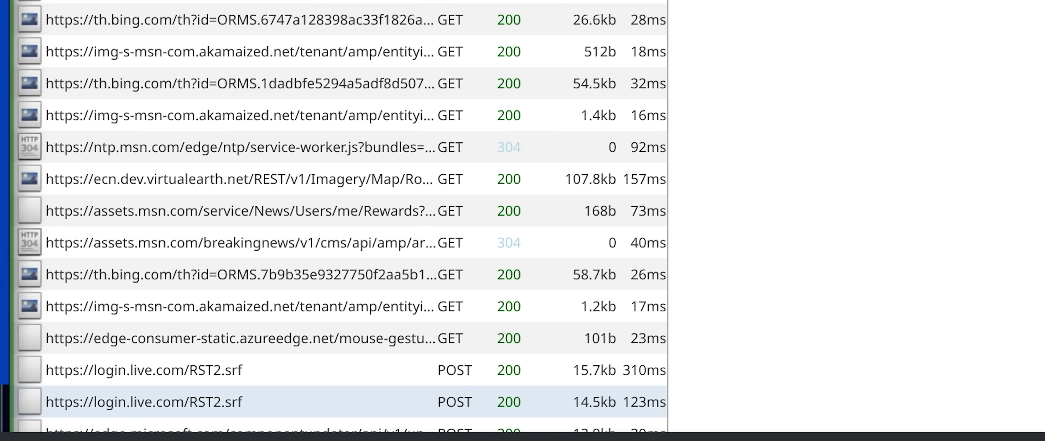
View the pastebin.com raw flow's response listing 80.66.81.2 and 77.91.66.109.
scroll("down", 3)
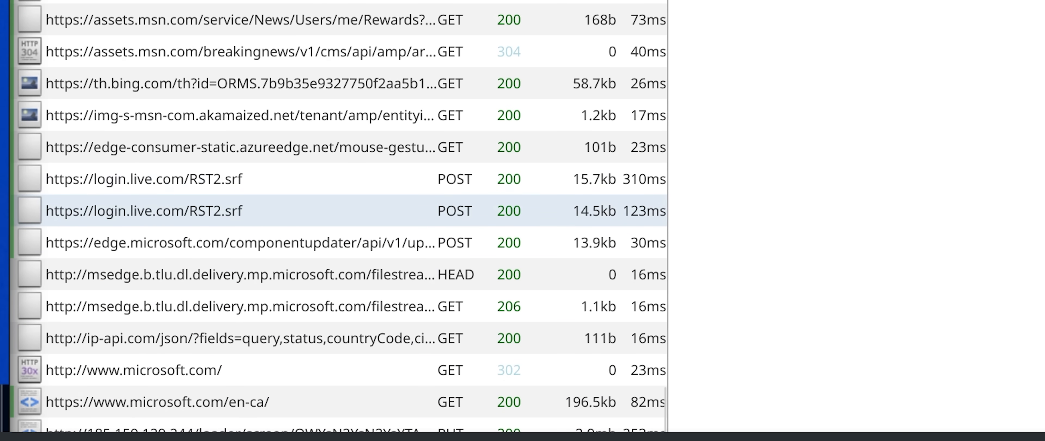
scroll("down", 3)
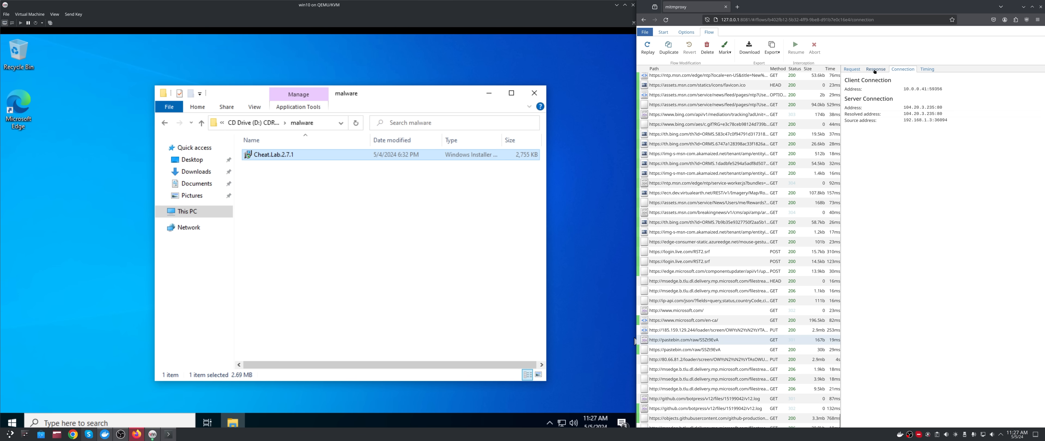
left_click(876, 69)
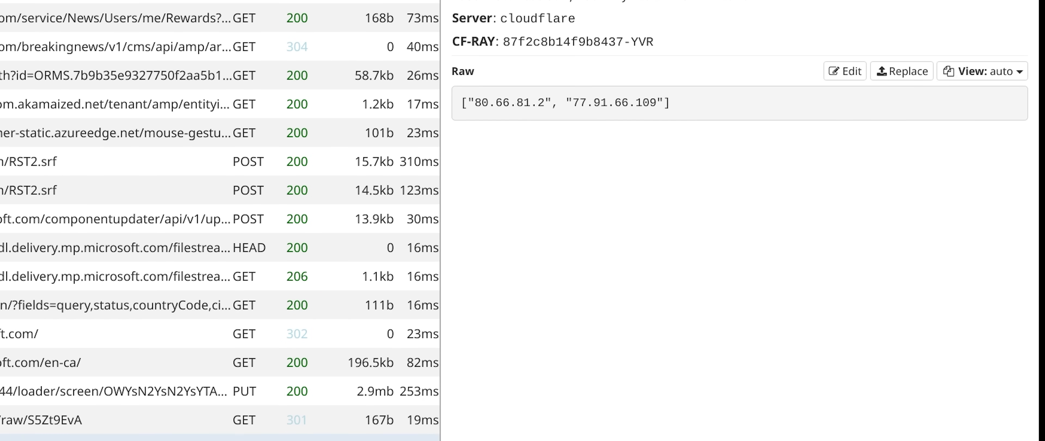
mouse_move(550, 124)
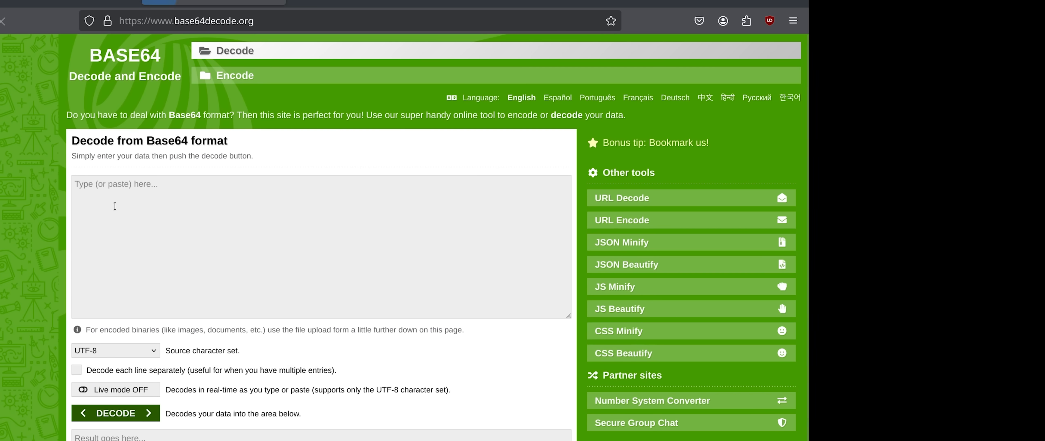
Decode the loader and tasks Base64 values into comma-separated hex bytes.
left_click(115, 412)
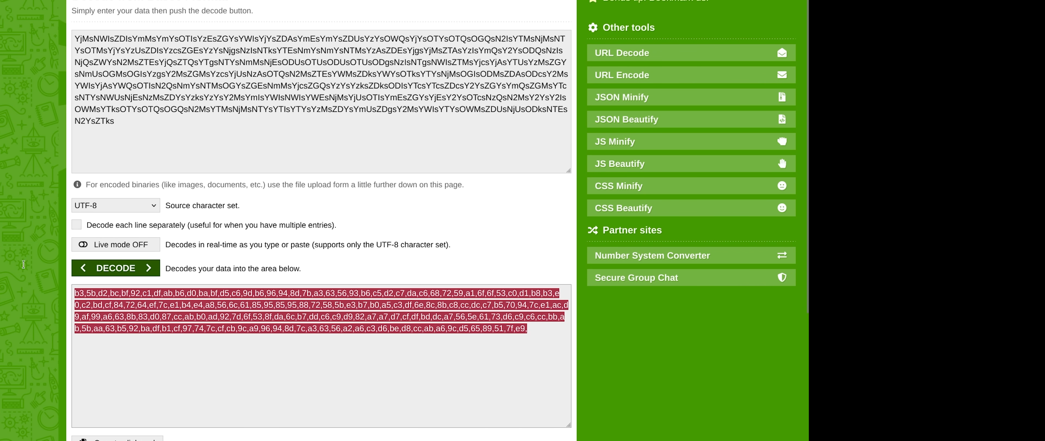
left_click(119, 300)
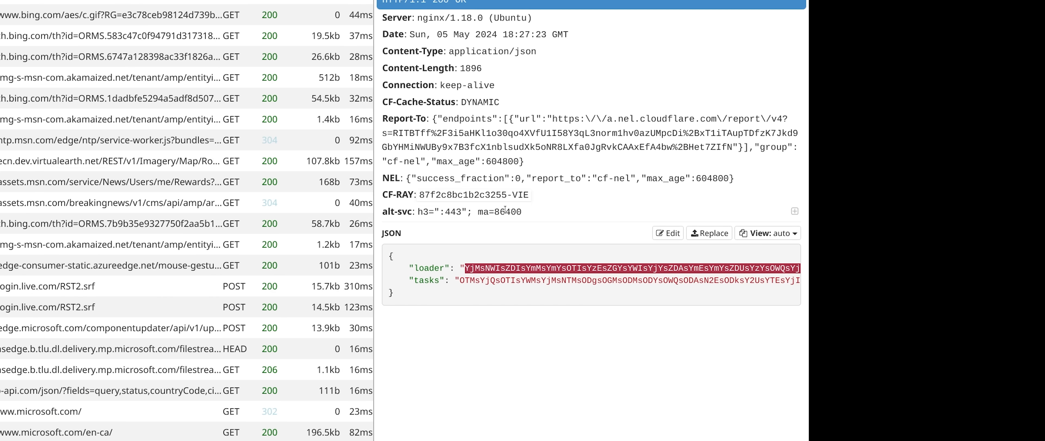
left_click(115, 268)
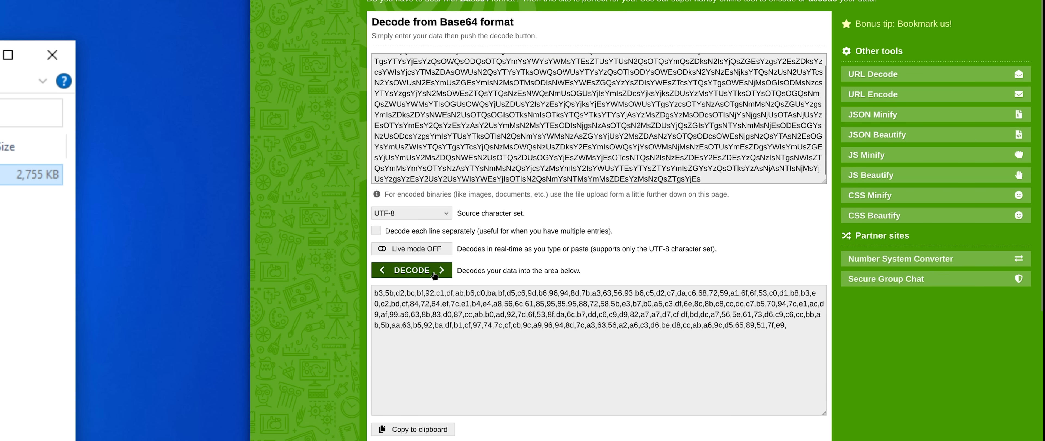
left_click(412, 270)
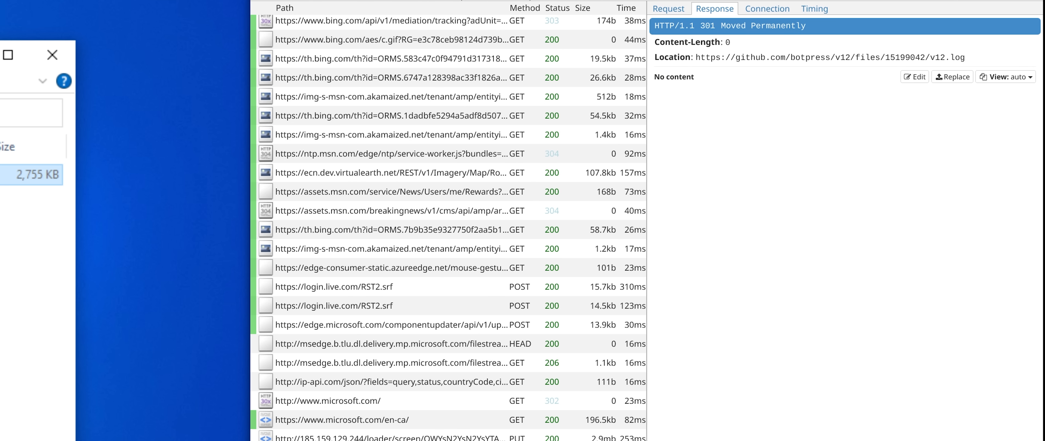
Follow the 301 request and the github.com 302 response redirecting v12.log to objects.githubusercontent.com.
left_click(668, 9)
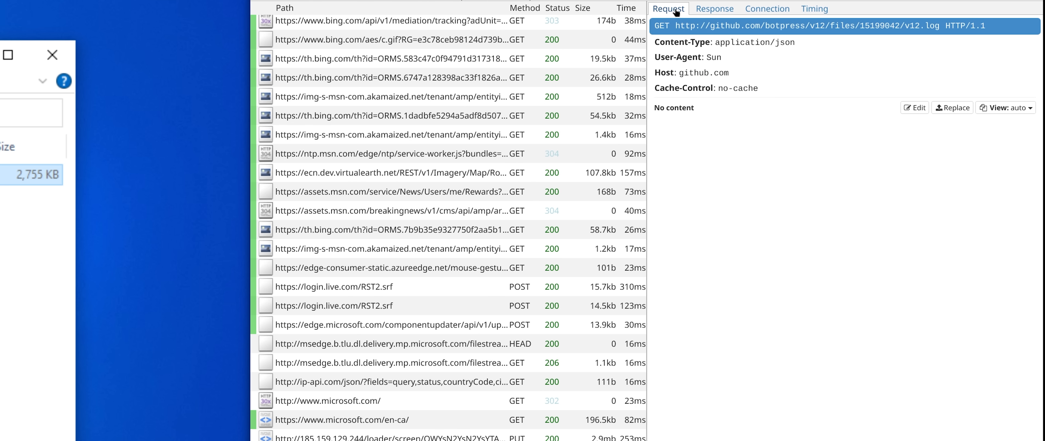
left_click(715, 9)
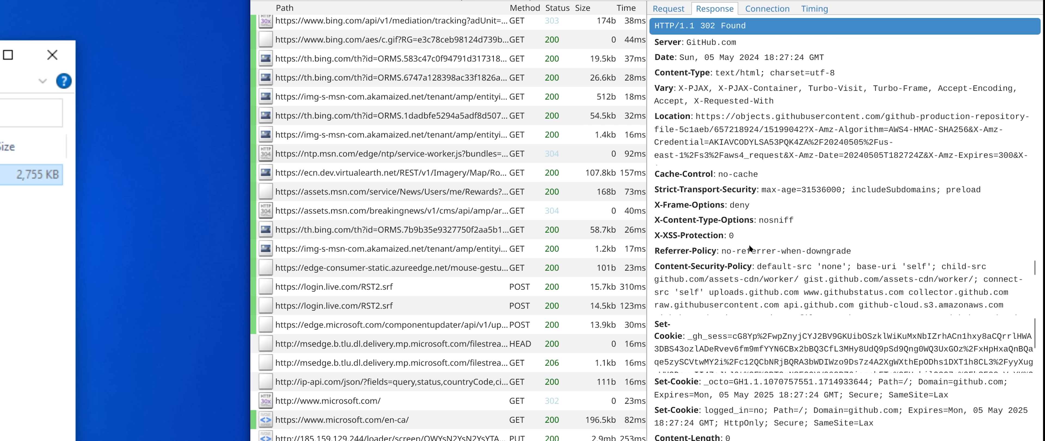
mouse_move(744, 304)
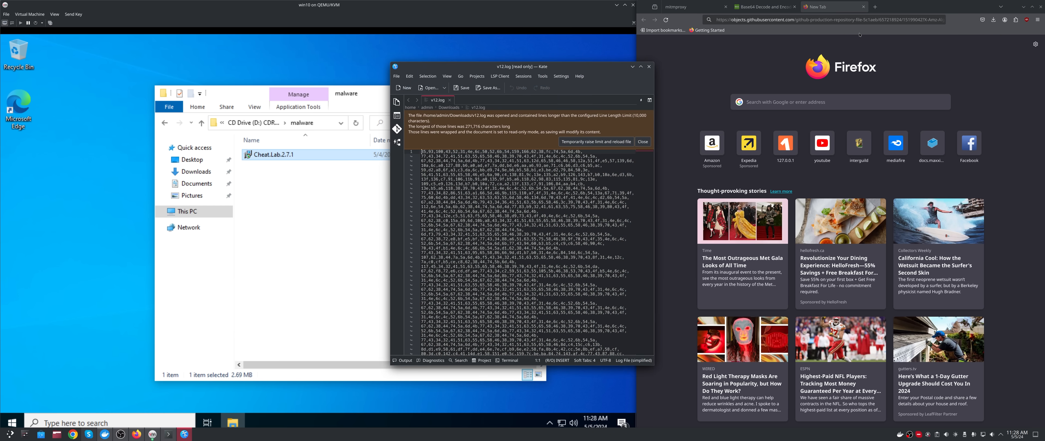
Scroll through v12.log's long lines of comma-separated hex bytes in Kate.
scroll("down", 3)
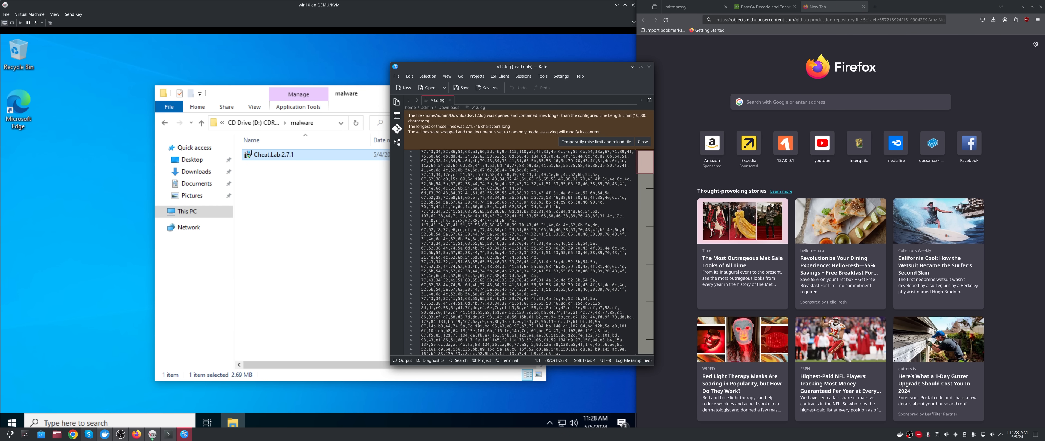
scroll("down", 3)
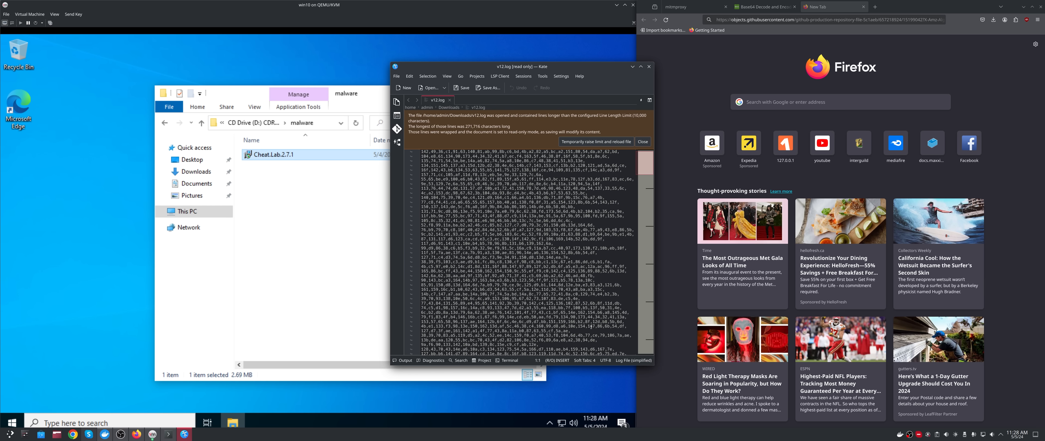
scroll("down", 3)
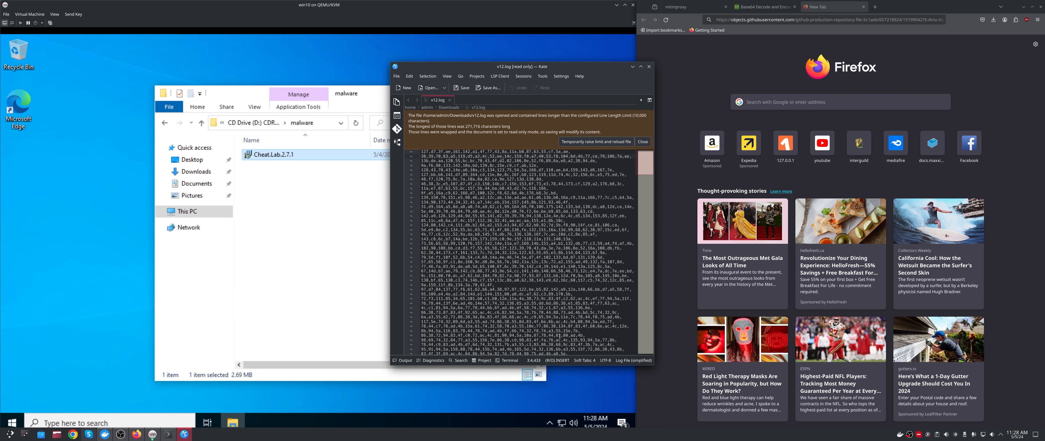
scroll("down", 3)
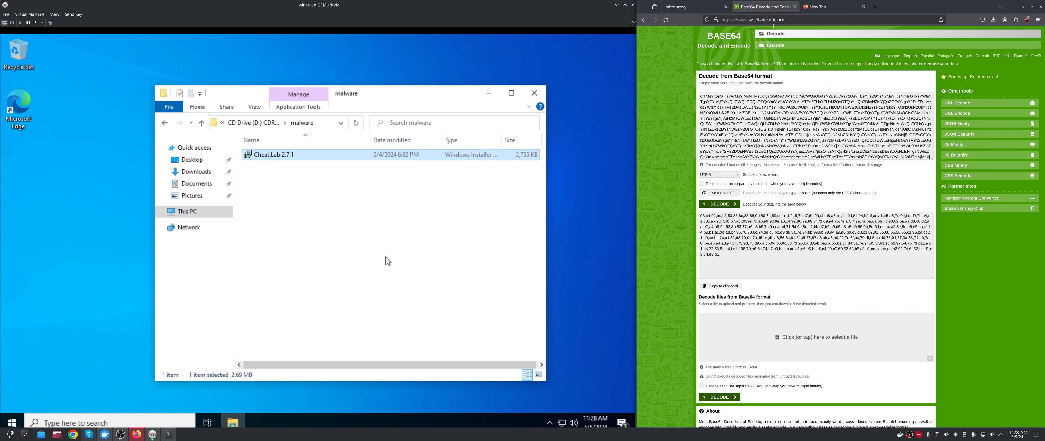
Switch back to File Explorer listing Local Disk (C:) folders.
left_click(720, 204)
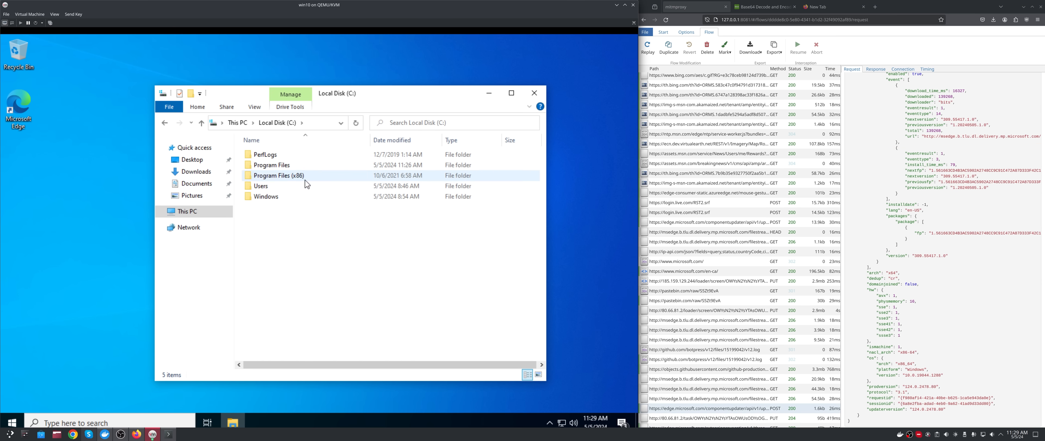
Browse to Program Files\CheatLab Corp\CheatLab 2.7.1 and open the exclusion batch file in Notepad.
double_click(272, 176)
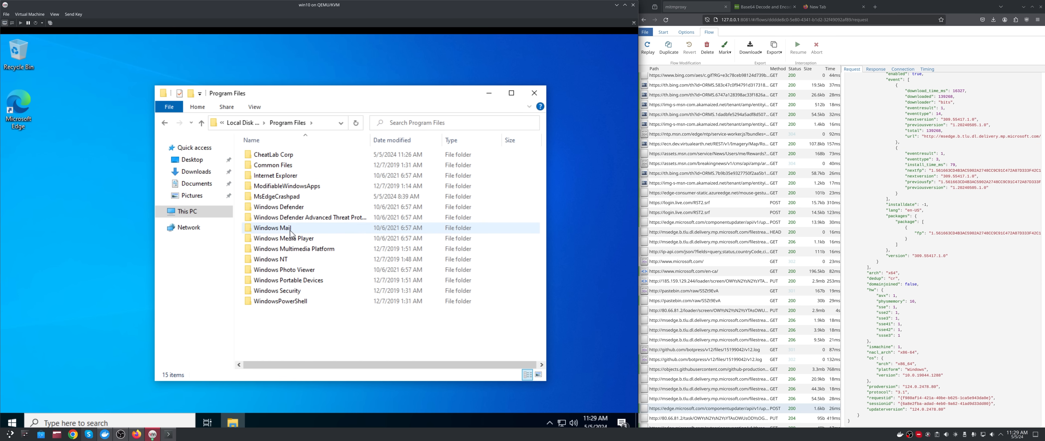
double_click(273, 155)
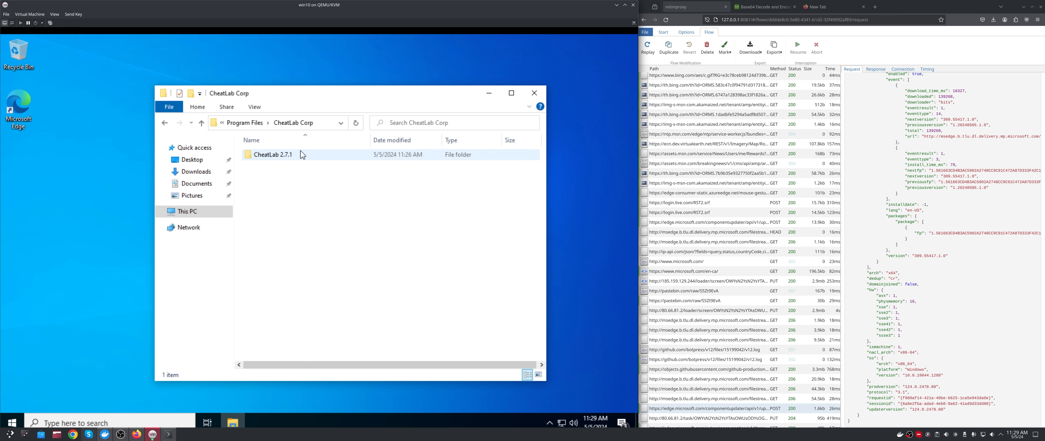
double_click(274, 154)
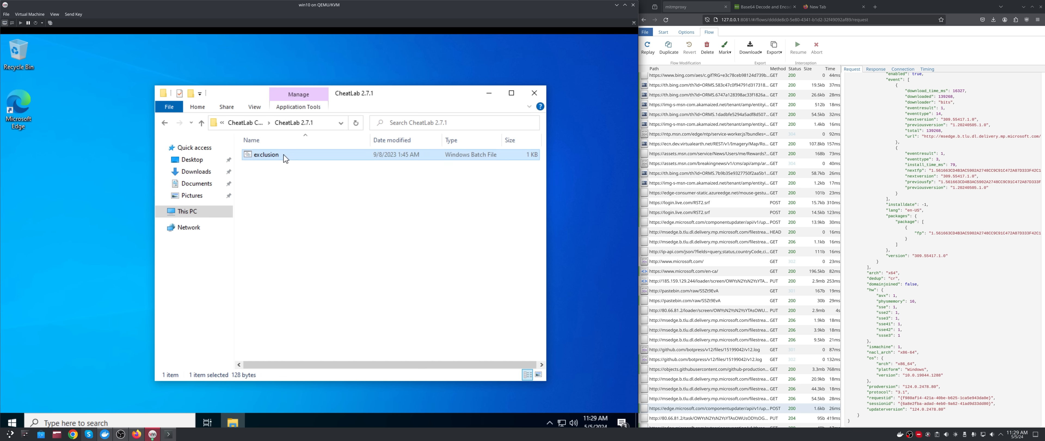
double_click(266, 154)
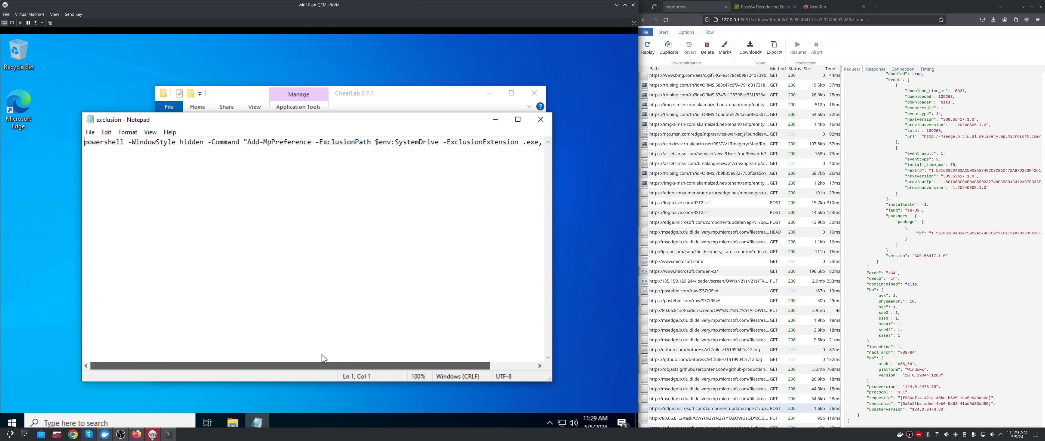
mouse_move(316, 361)
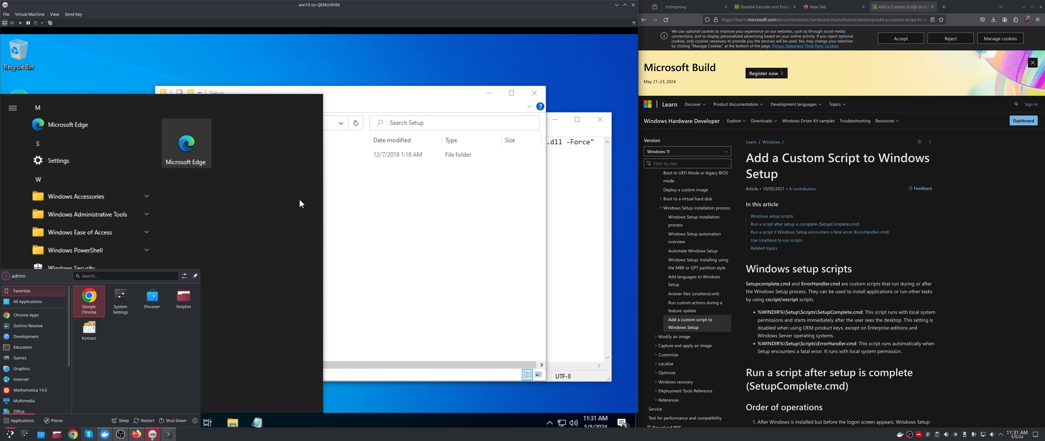
Locate CheatTask in the Task Scheduler Library and view its action launching LuaJIT.exe.
type("task Manager")
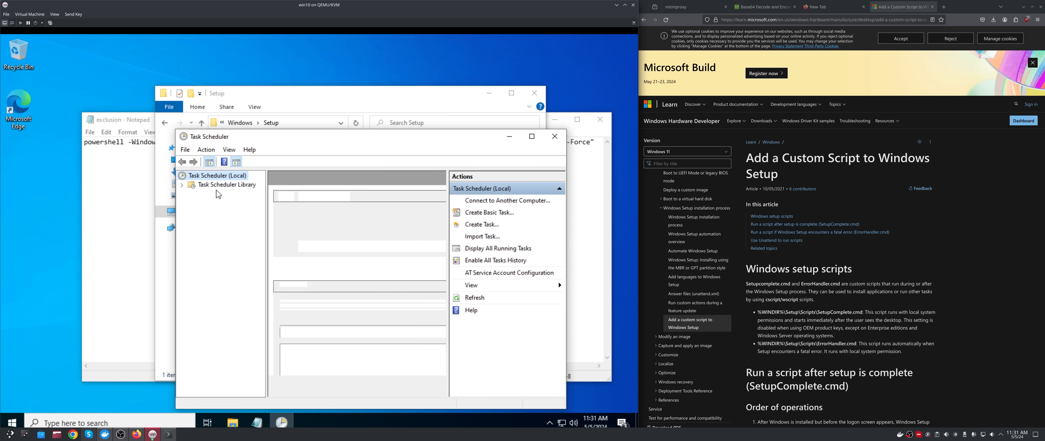
left_click(182, 184)
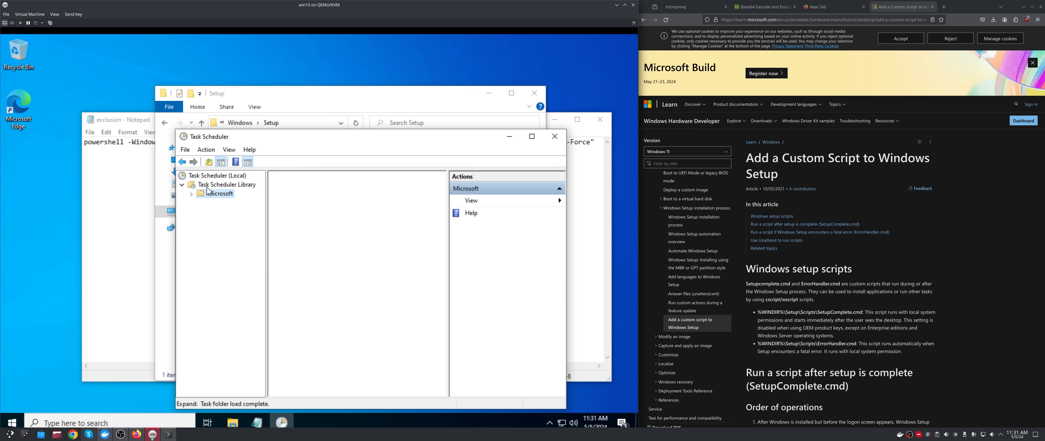
left_click(227, 185)
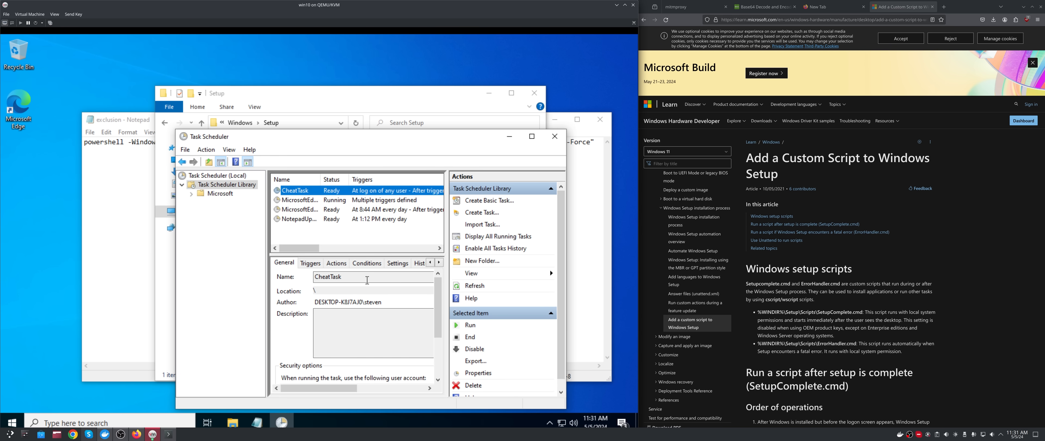
left_click(336, 263)
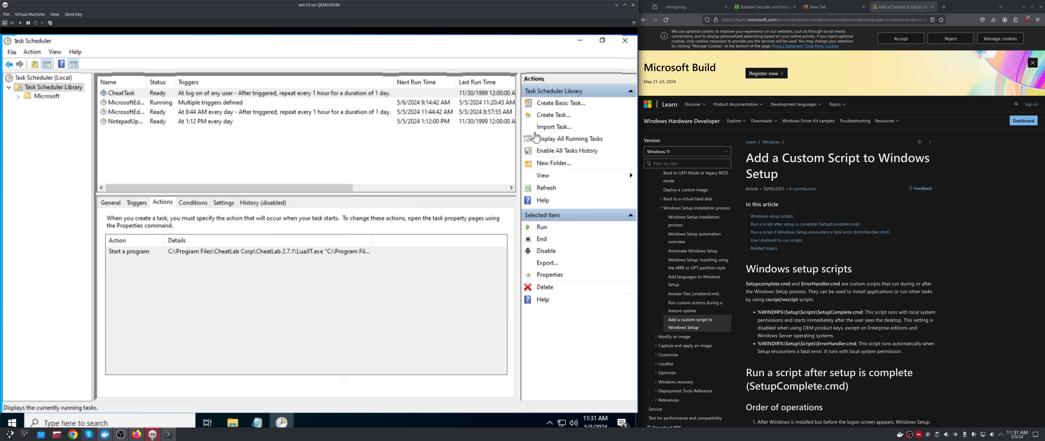
left_click(143, 251)
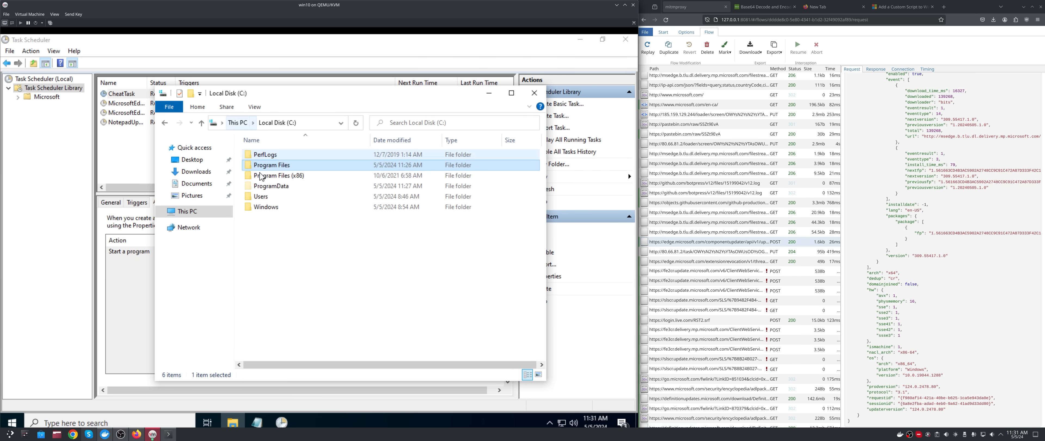
Check Program Files (x86) for a CheatLab folder and close Explorer.
double_click(277, 175)
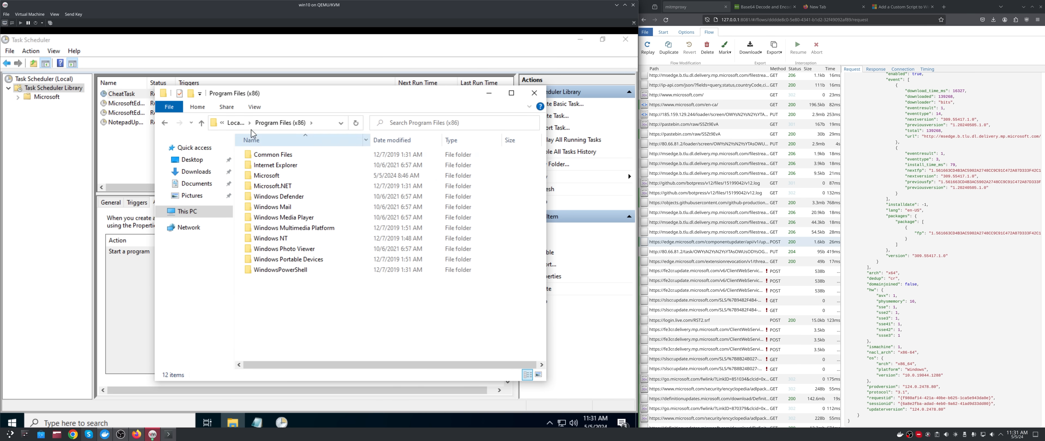
left_click(534, 92)
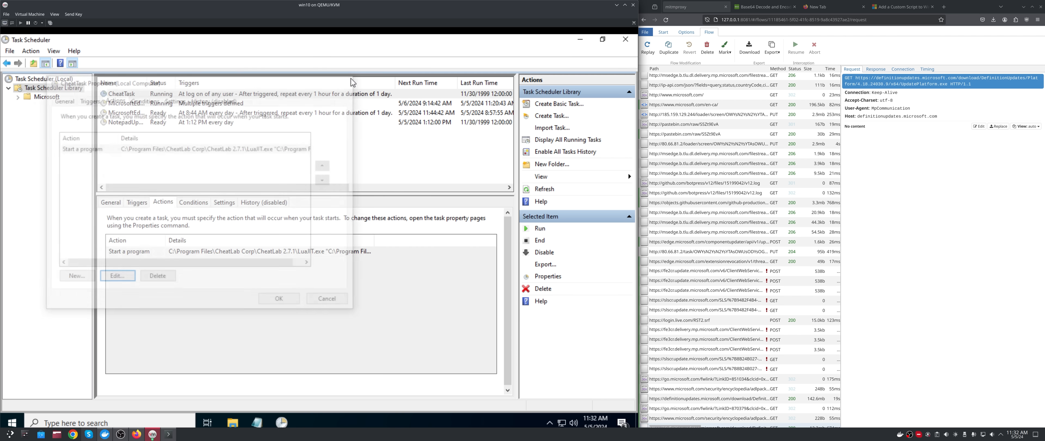
Refresh the task list, then review CheatTask's history, logon trigger and general settings.
left_click(327, 299)
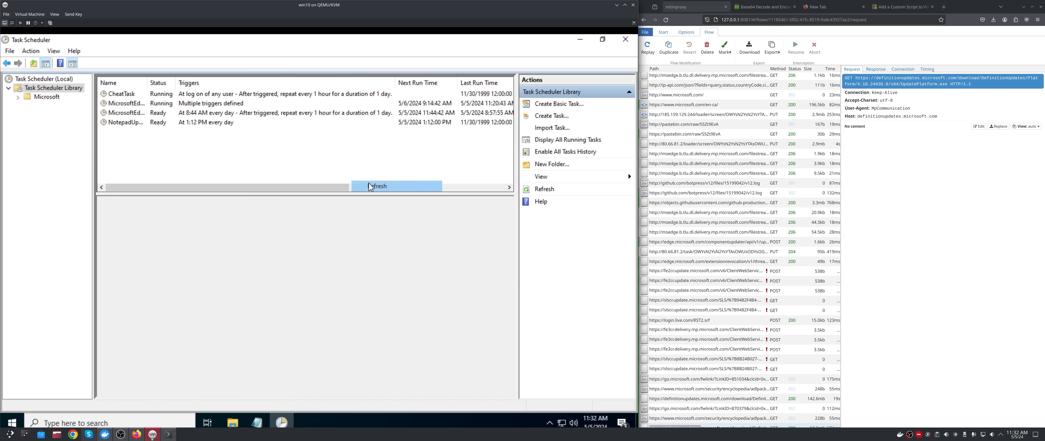
left_click(120, 94)
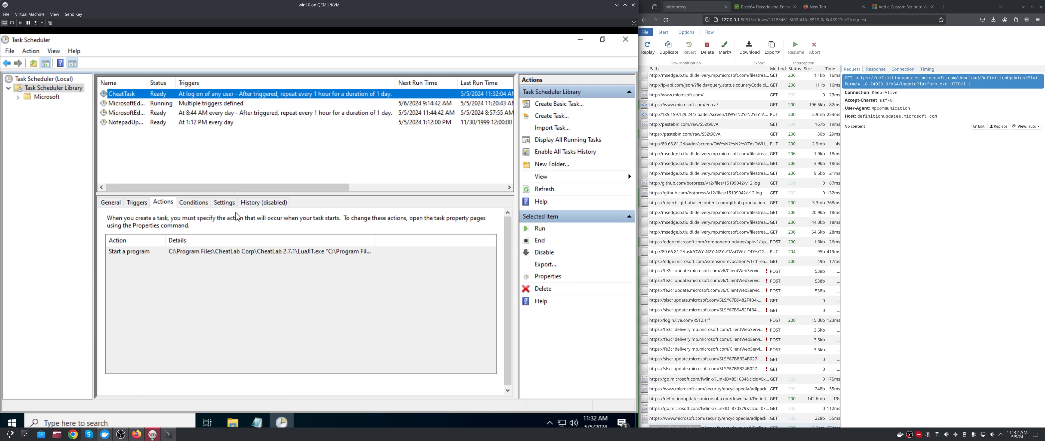
left_click(264, 202)
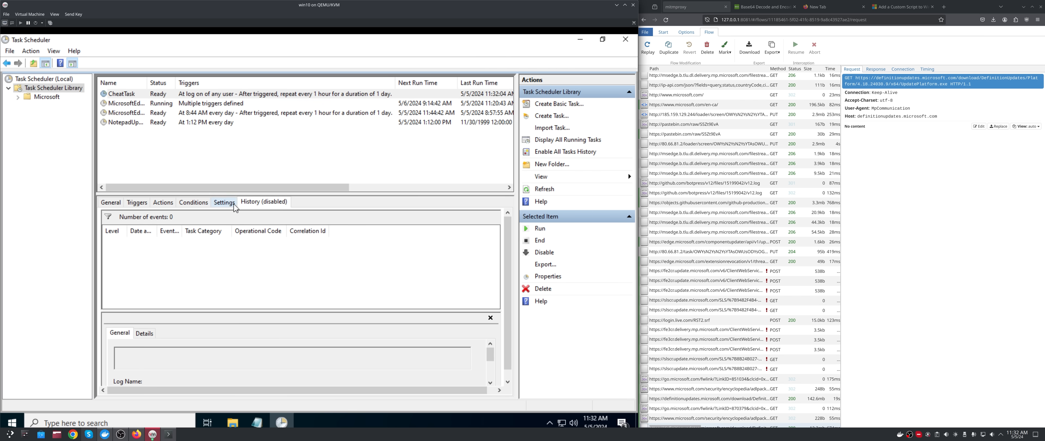
left_click(137, 202)
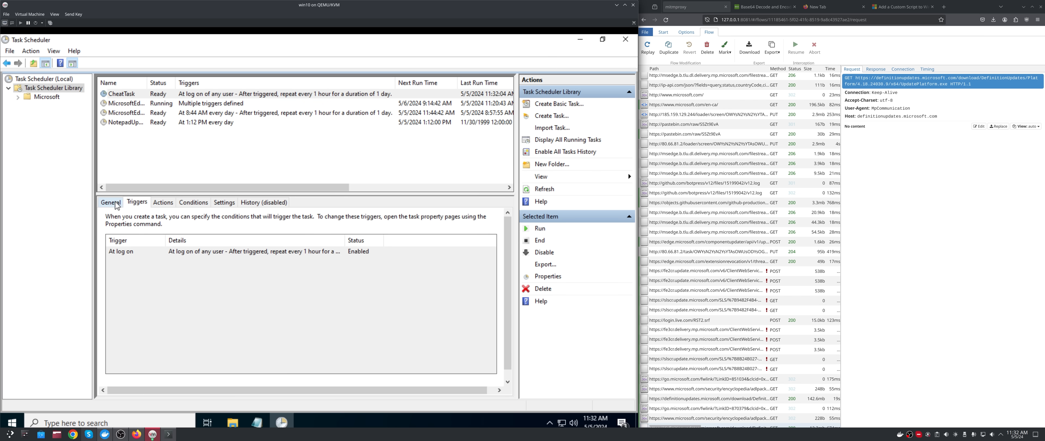
left_click(111, 202)
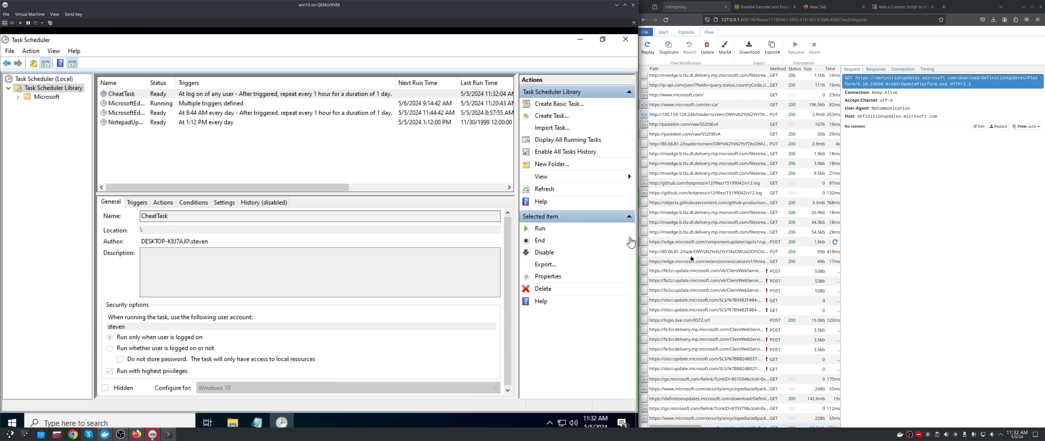
mouse_move(550, 38)
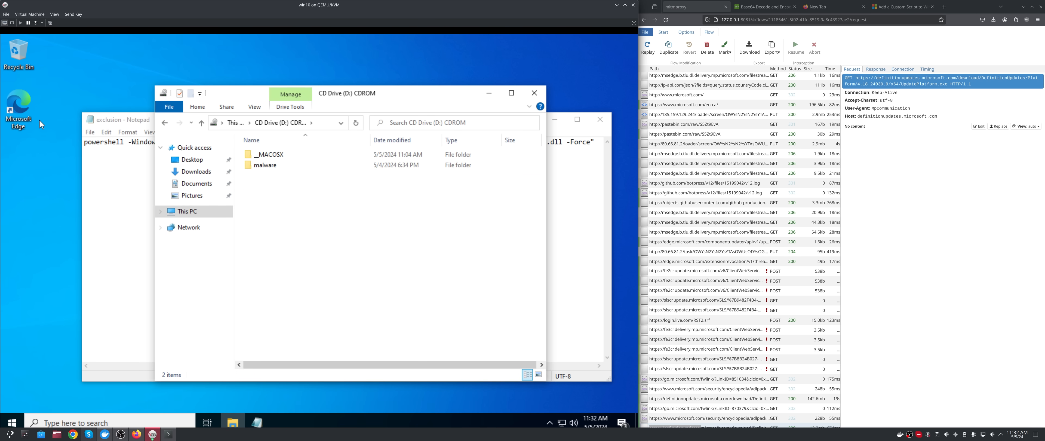
Search for ninite in Edge and tick browsers to install on ninite.com.
left_click(281, 421)
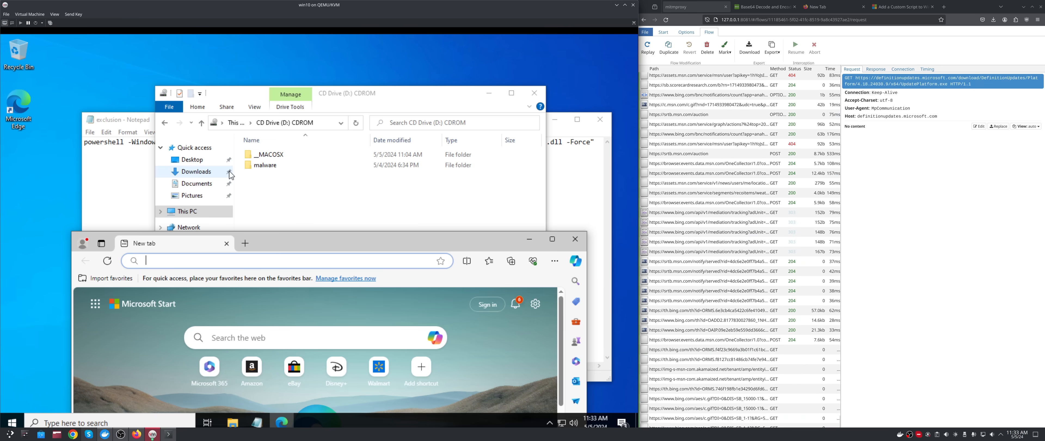
type("ninite.com")
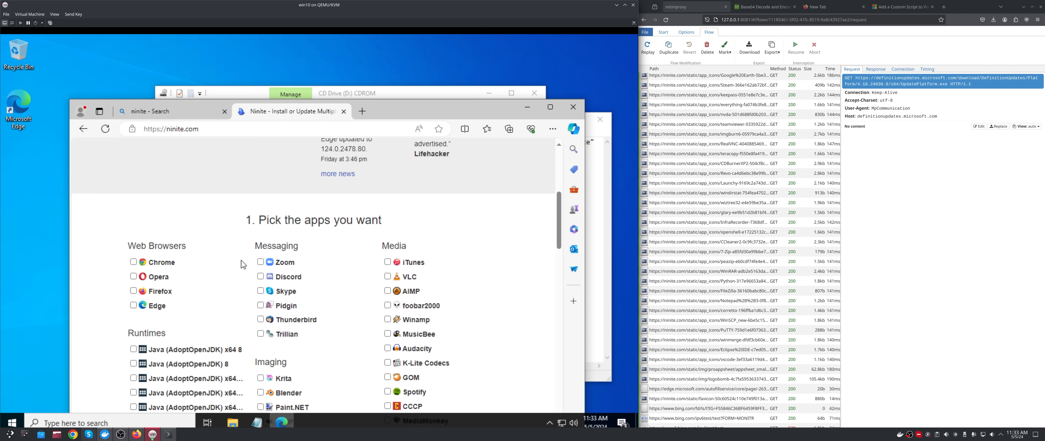
scroll("down", 3)
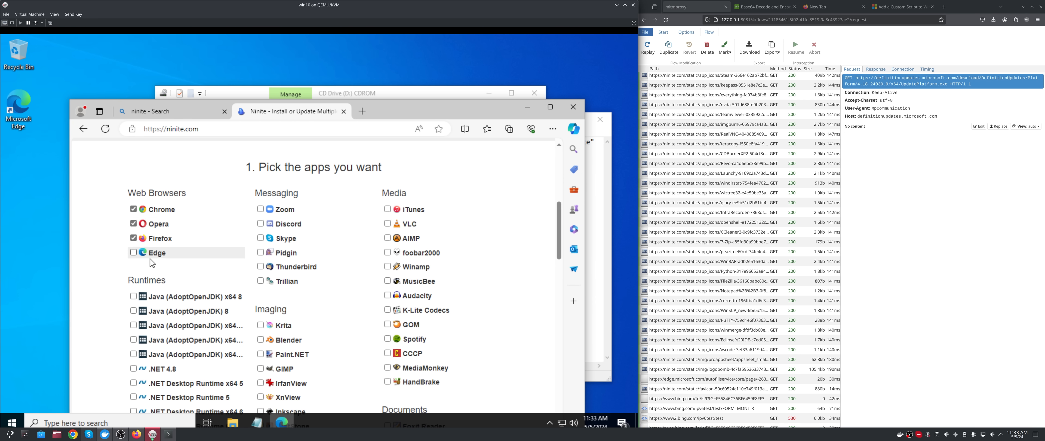
left_click(133, 253)
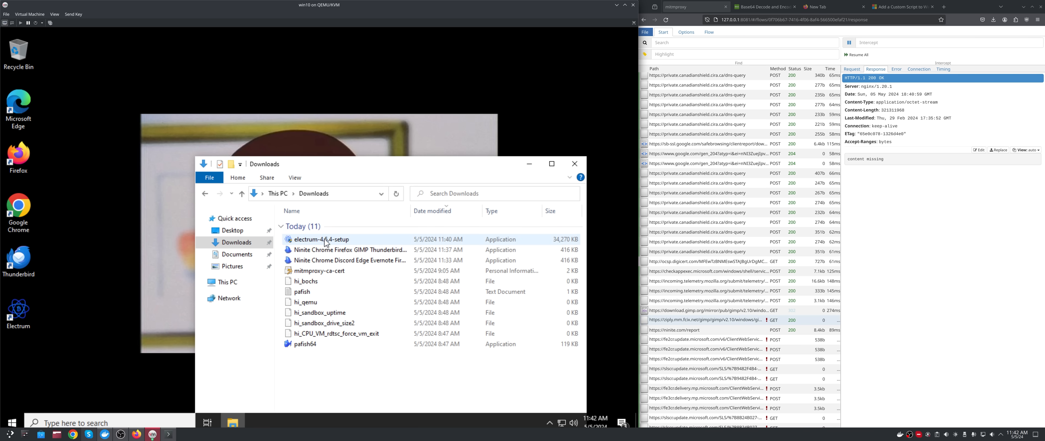
mouse_move(313, 246)
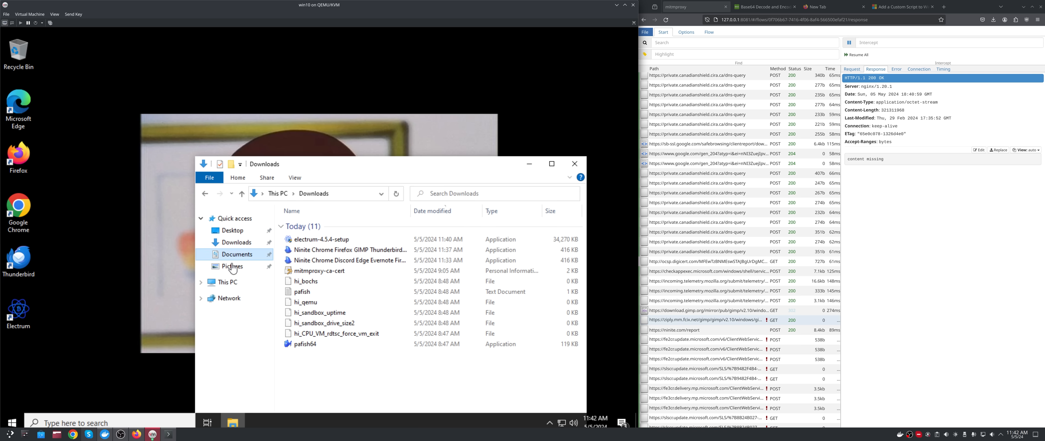
Browse to the malware folder on the CD drive holding the Cheat.Lab.2.7.1 installer.
left_click(228, 282)
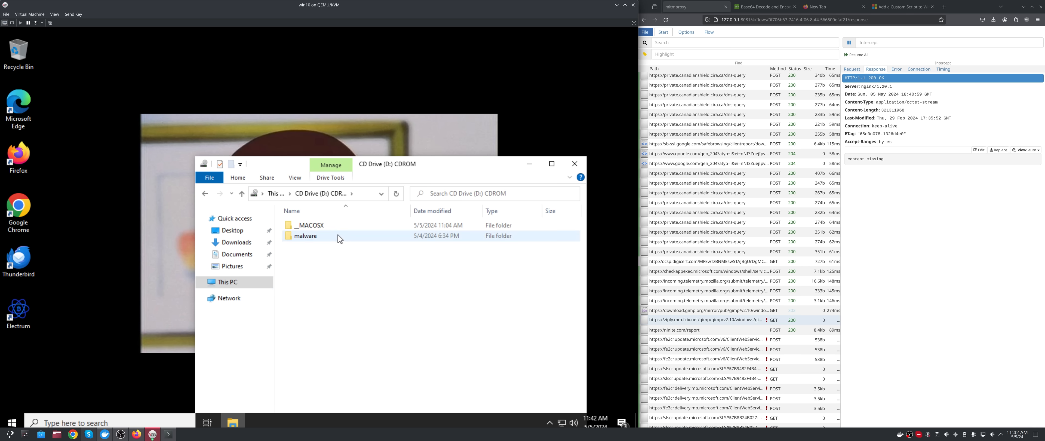
double_click(306, 236)
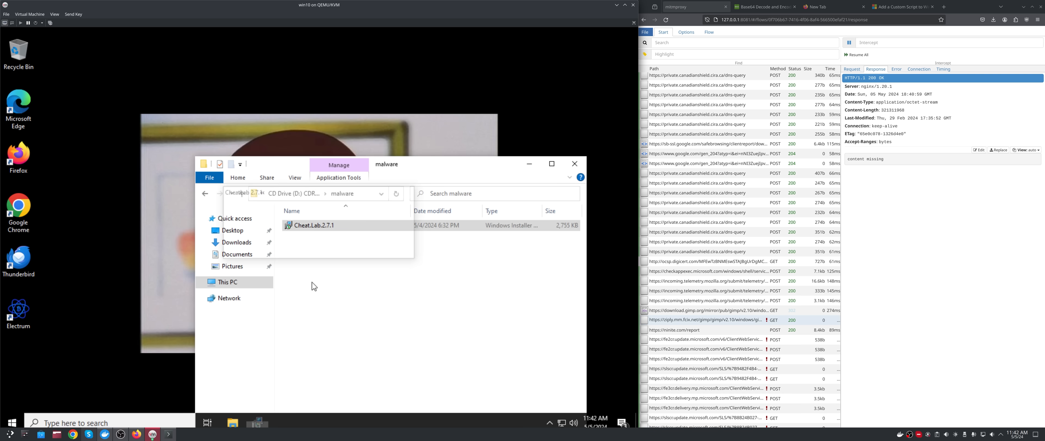
Run the Cheat.Lab.2.7.1 installer through its LuaJIT-in-use prompt and demo-version notice.
double_click(314, 226)
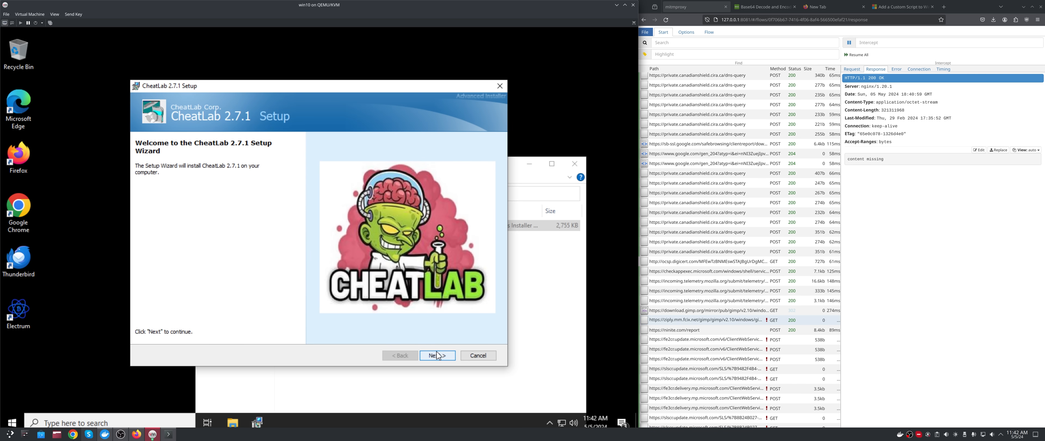
left_click(438, 356)
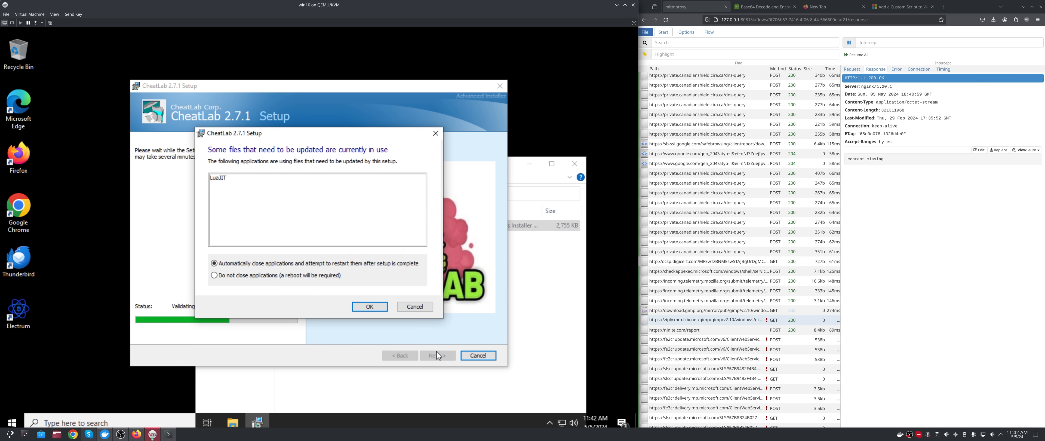
mouse_move(351, 185)
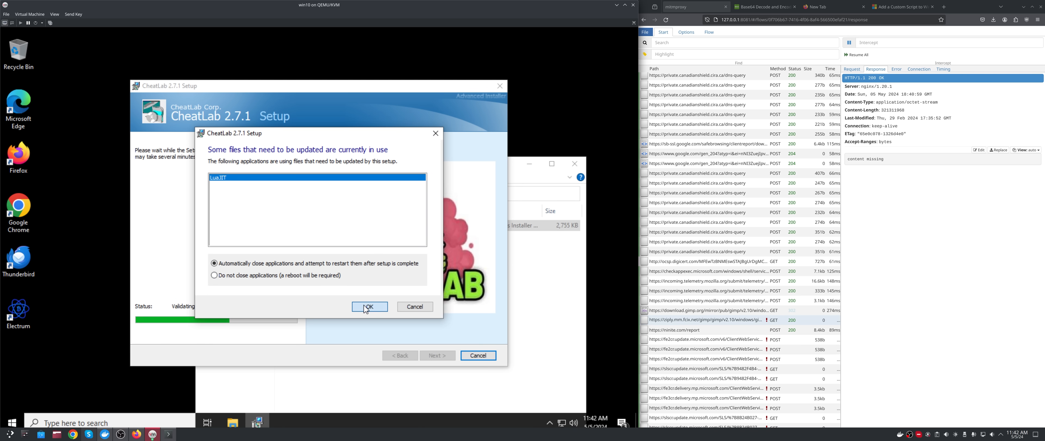
left_click(370, 307)
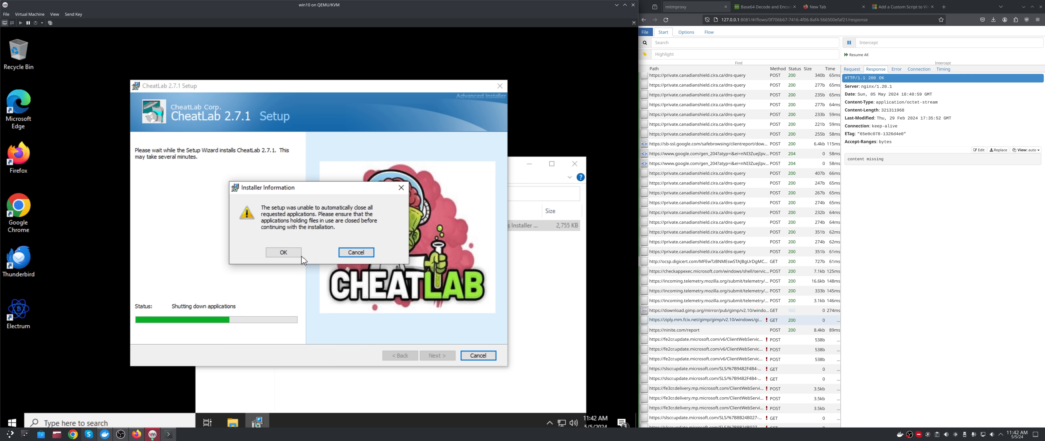
left_click(284, 252)
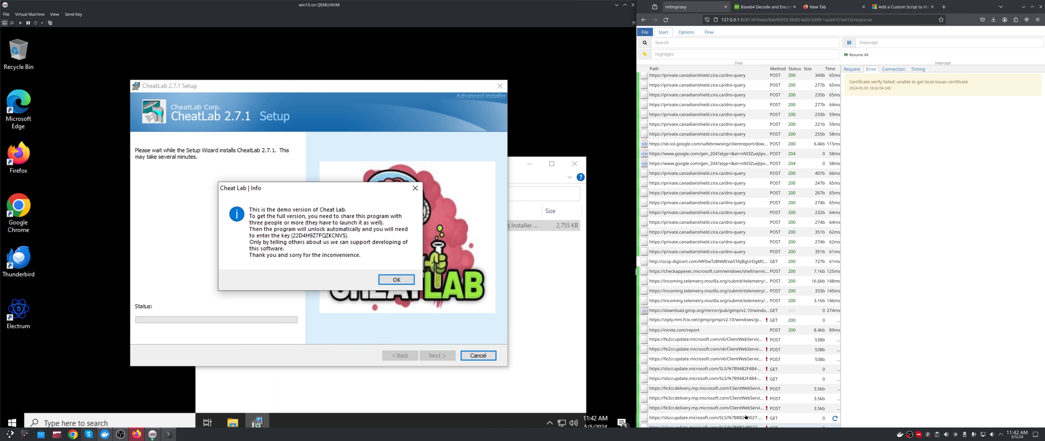
left_click(396, 280)
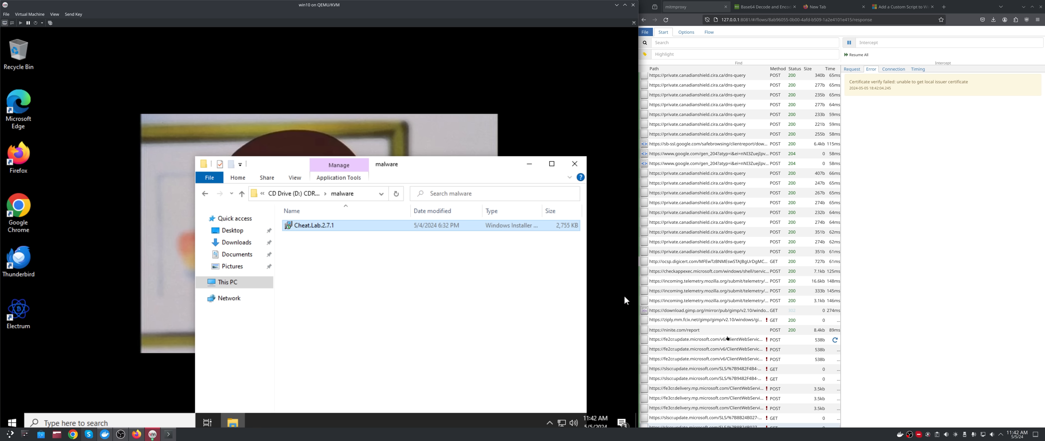
Try opening CheatLab.lua (no .lua app available), then pick out the LuaJIT program.
double_click(311, 225)
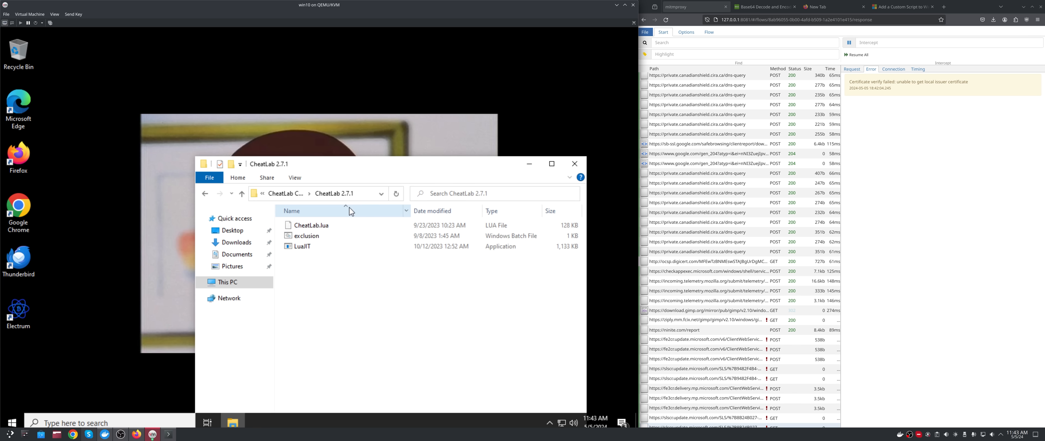
right_click(308, 225)
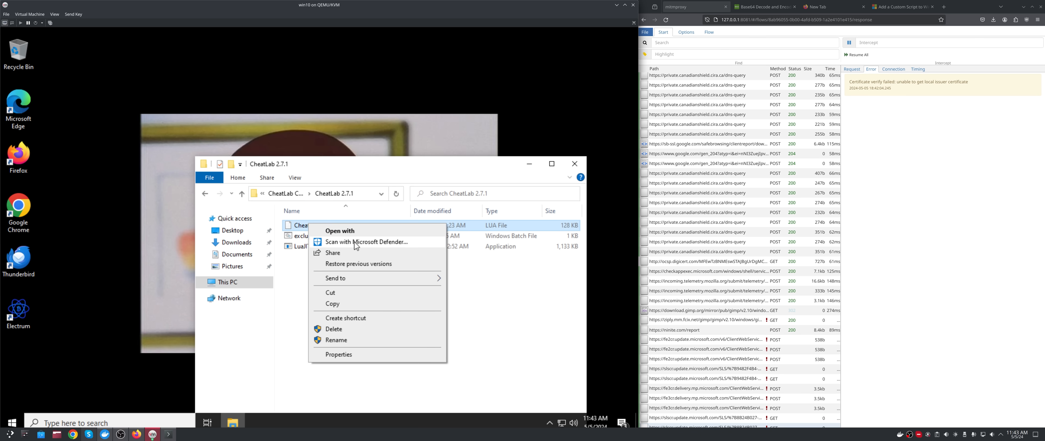
left_click(340, 231)
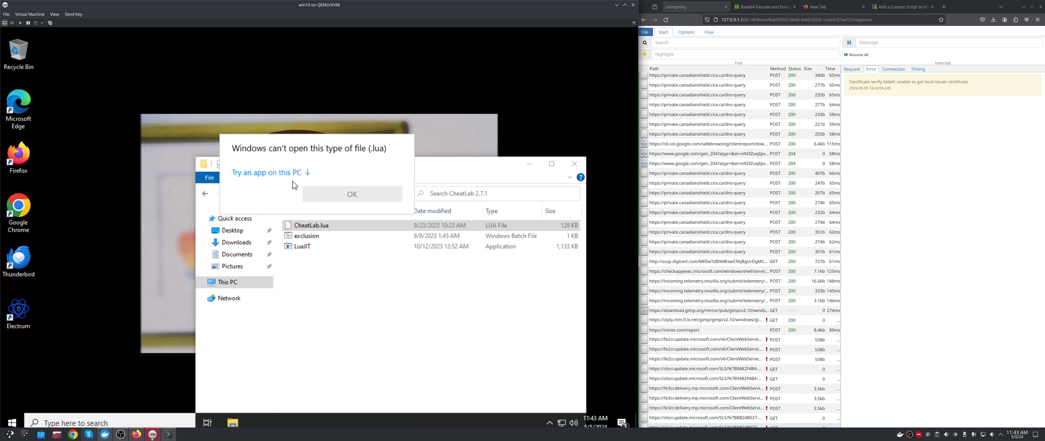
left_click(352, 194)
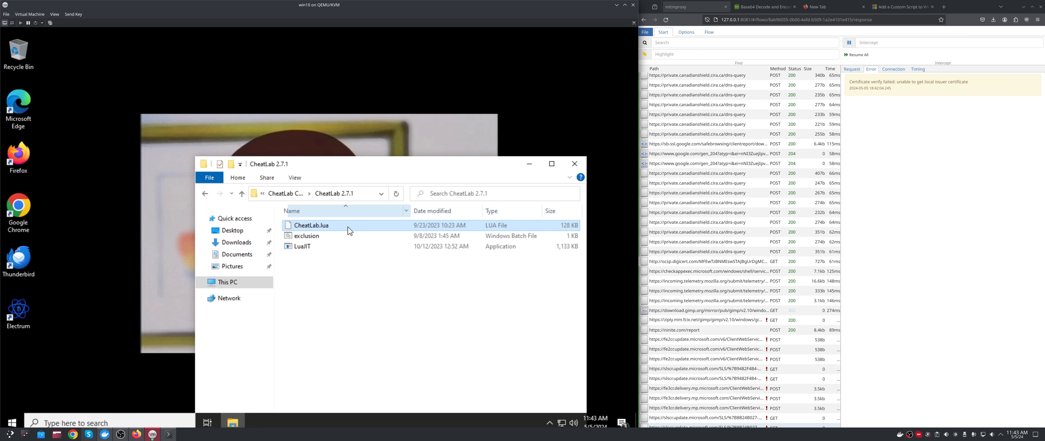
mouse_move(326, 247)
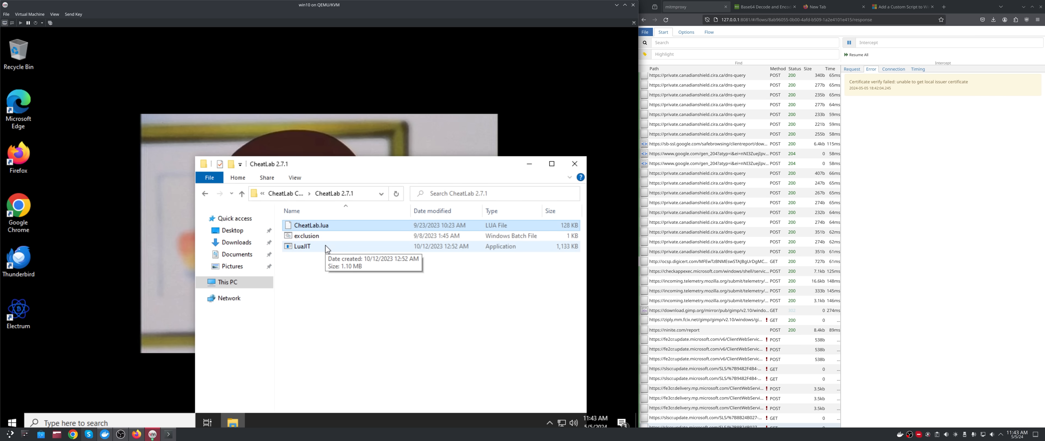
left_click(303, 246)
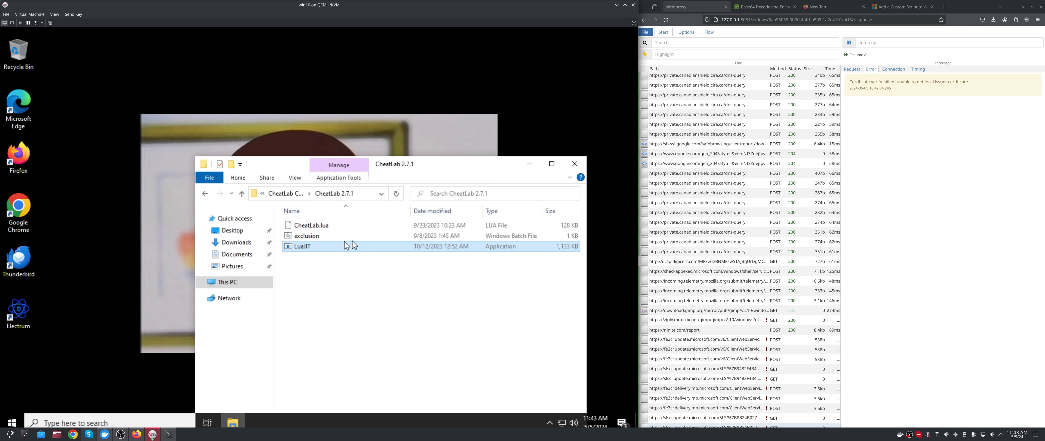
mouse_move(340, 250)
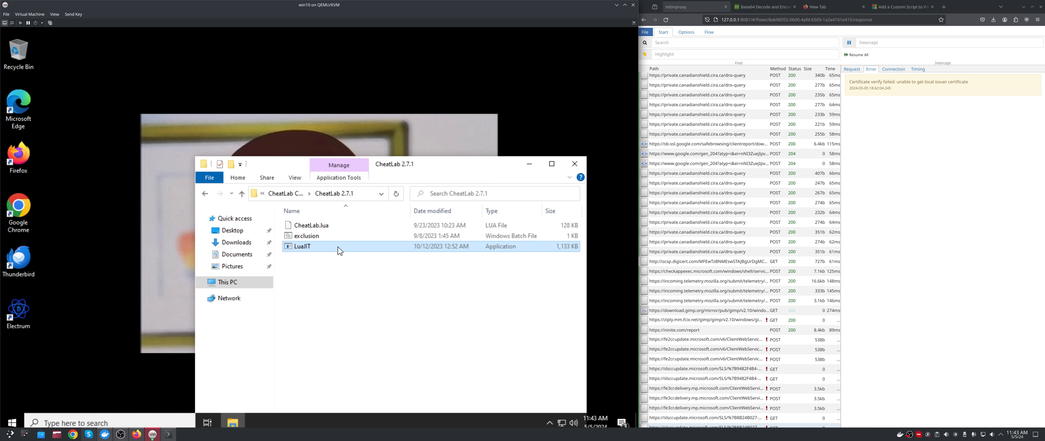
left_click(11, 421)
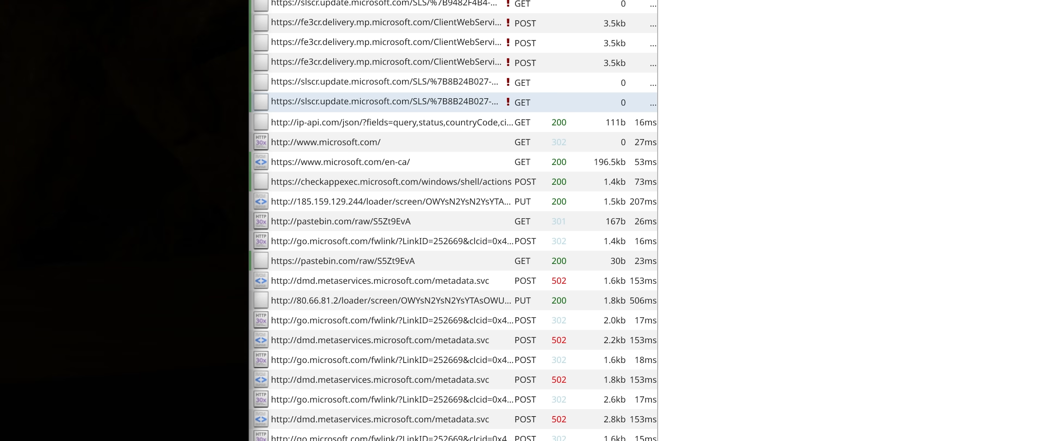
mouse_move(471, 343)
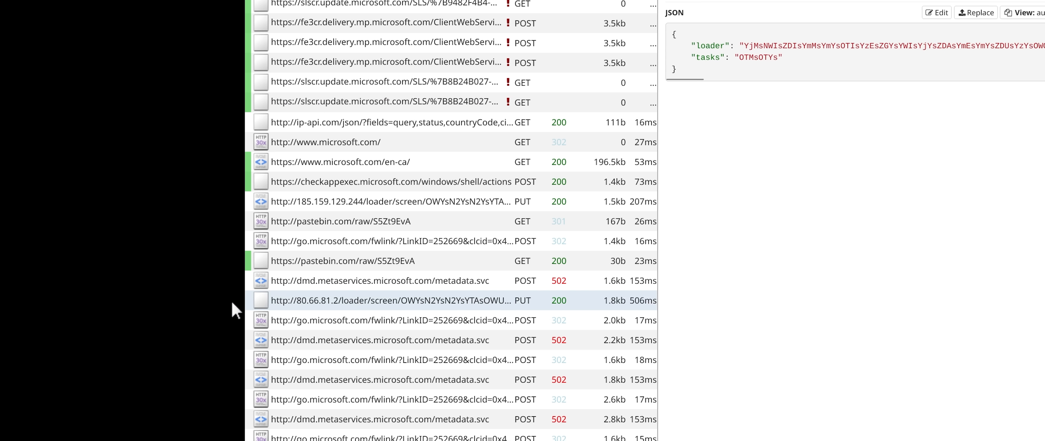
Copy the tasks value OTMsOTYs from the 80.66.81.2 loader response for decoding.
double_click(760, 57)
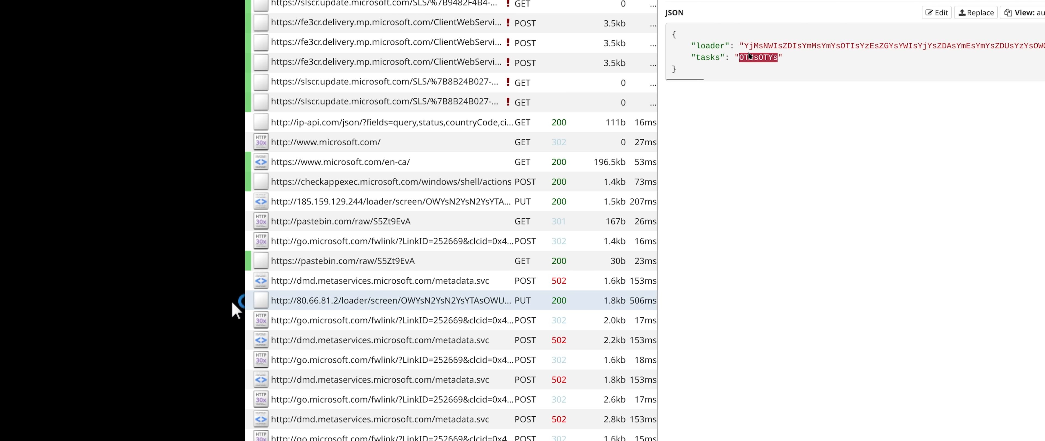
right_click(758, 57)
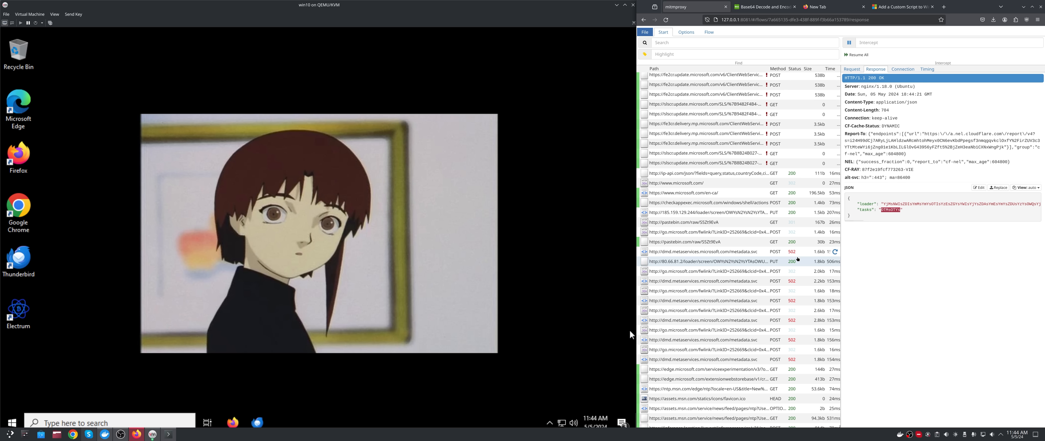
scroll("down", 3)
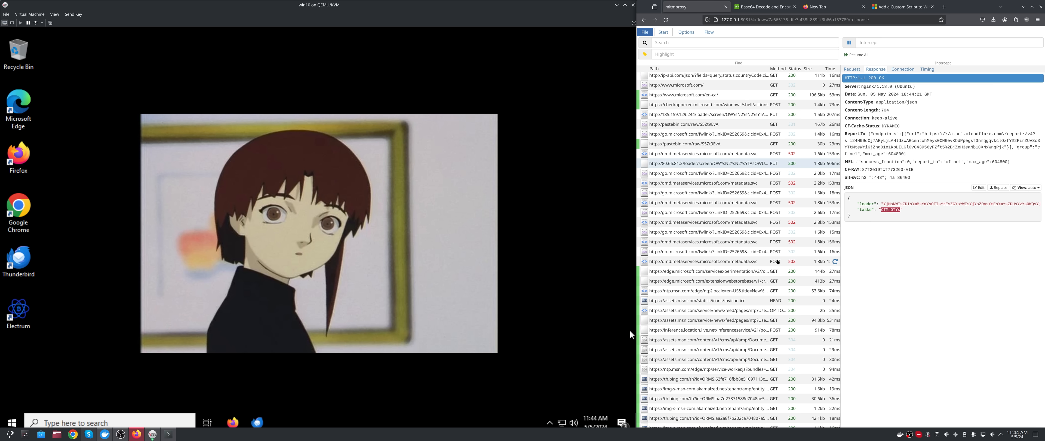
left_click(764, 6)
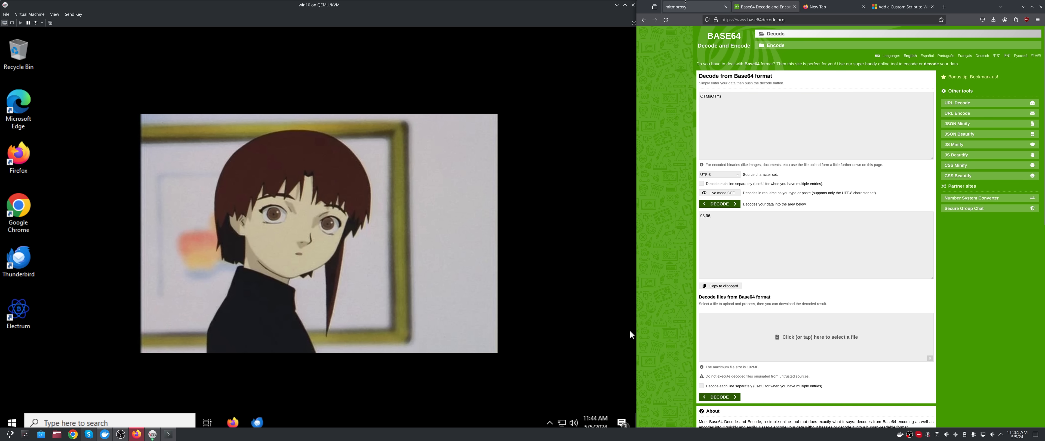
Decode the tasks and loader values in the Base64 page and return to mitmproxy.
left_click(693, 6)
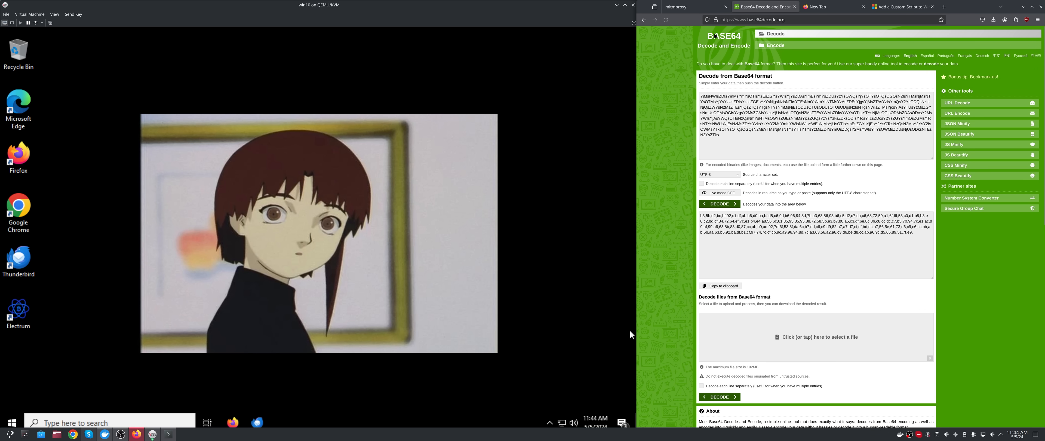
left_click(676, 6)
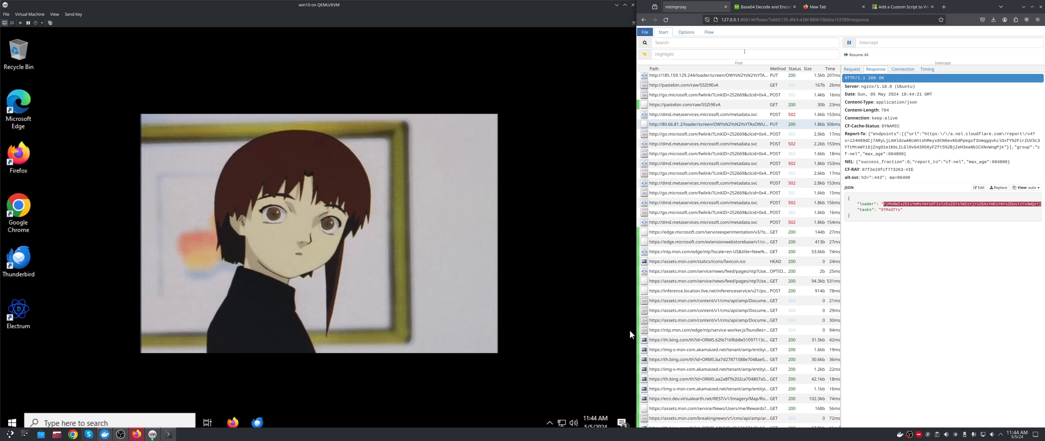
Filter flows to host 80.66.81.2, mark the screen.bmp upload part and check each loader response's tasks value.
left_click(716, 42)
type("80.66.81.2")
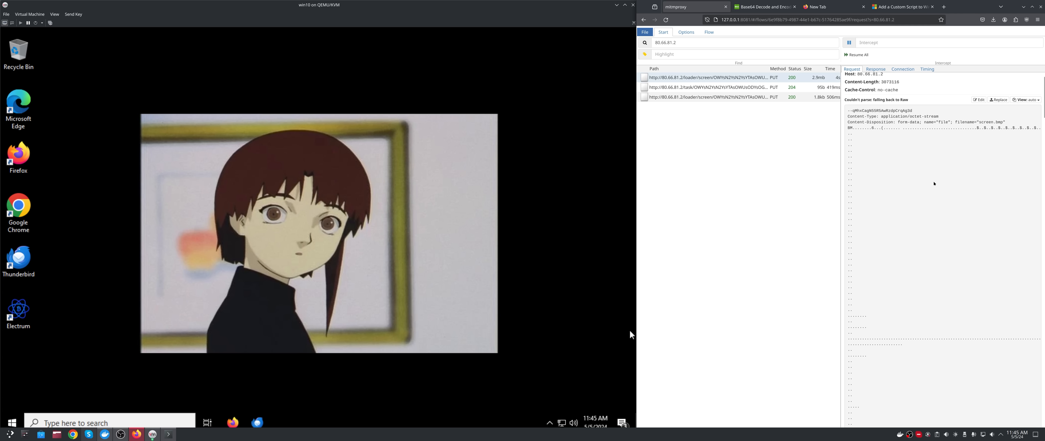
mouse_move(956, 159)
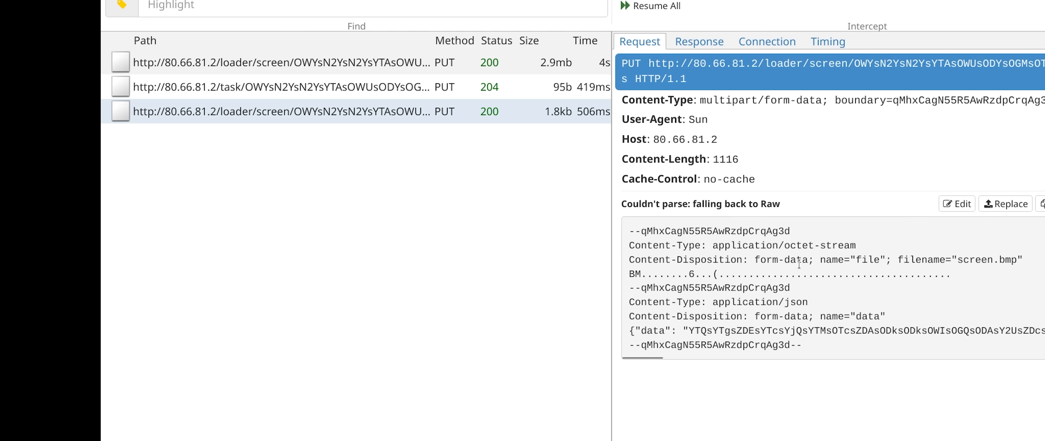
mouse_move(1003, 214)
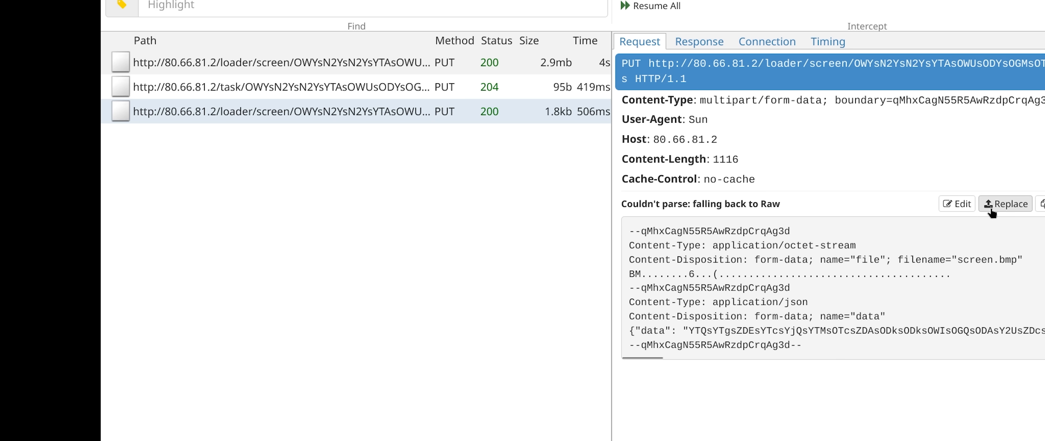
left_click_drag(631, 245, 827, 301)
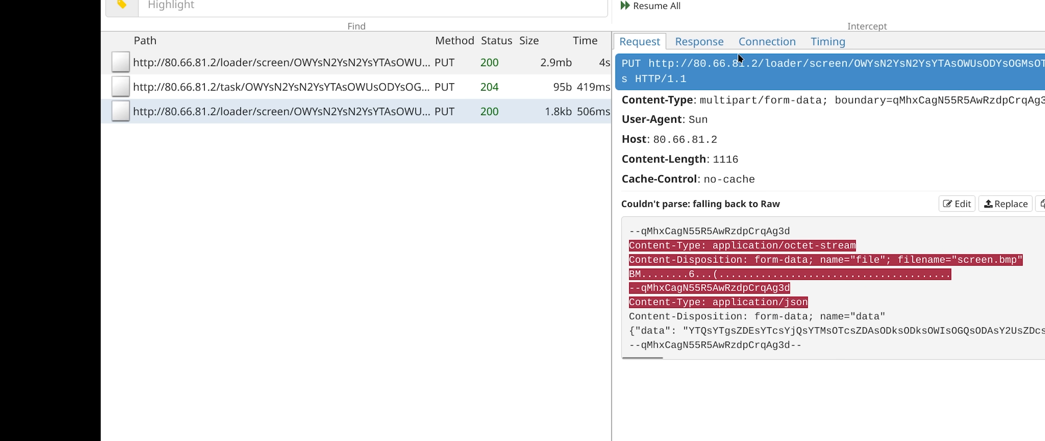
left_click(699, 41)
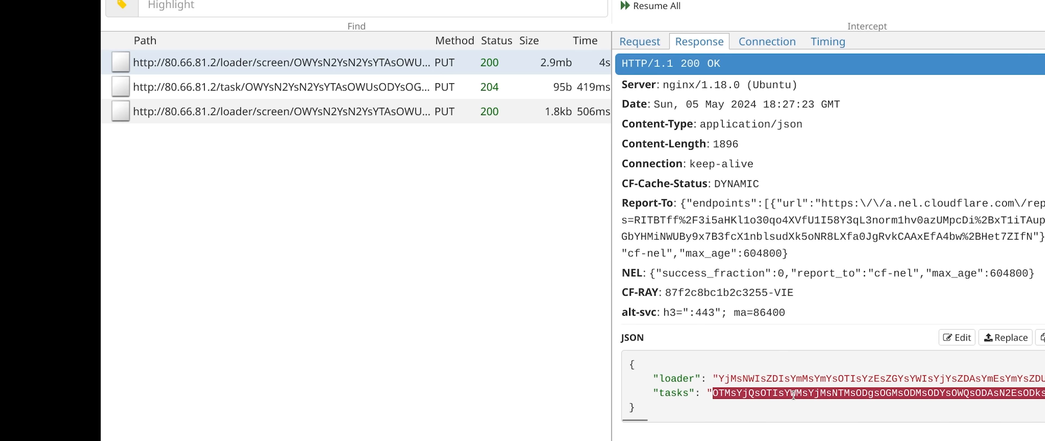
left_click(270, 114)
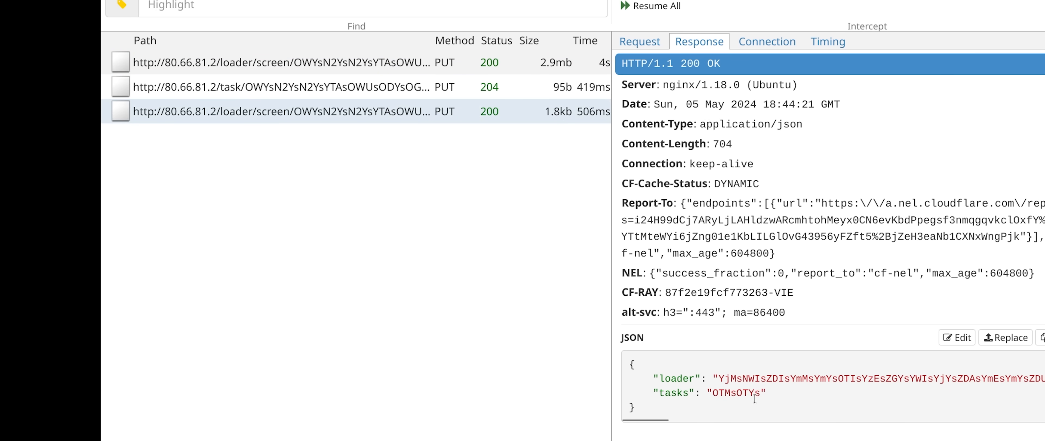
mouse_move(348, 300)
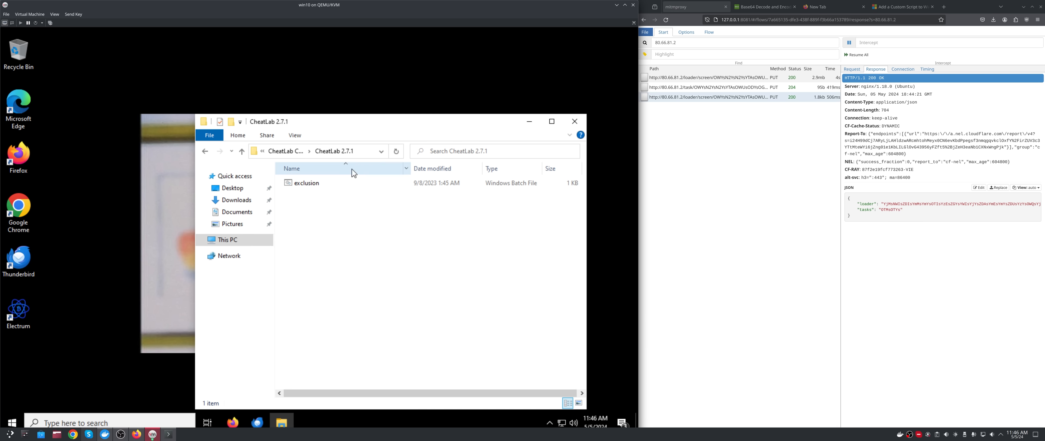
mouse_move(119, 400)
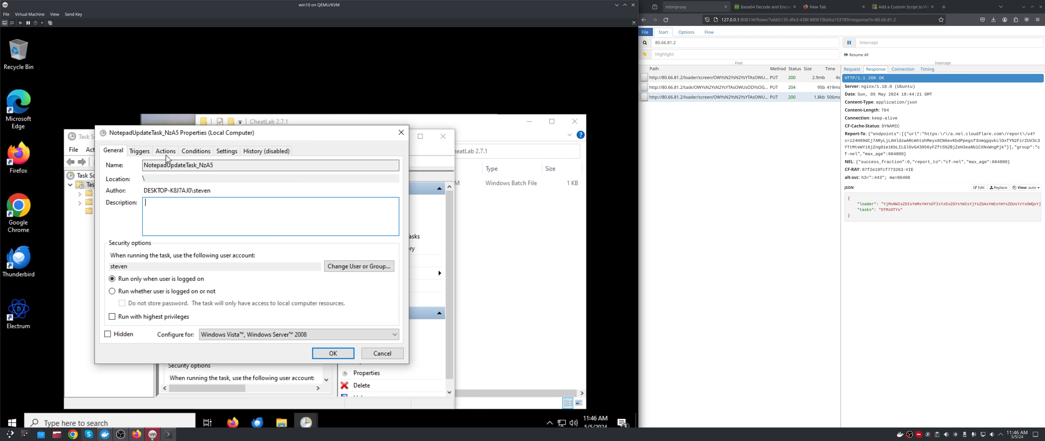
Show NotepadUpdateTask_NzA5's action launching a program from ProgramData, with Task Scheduler maximized.
left_click(165, 151)
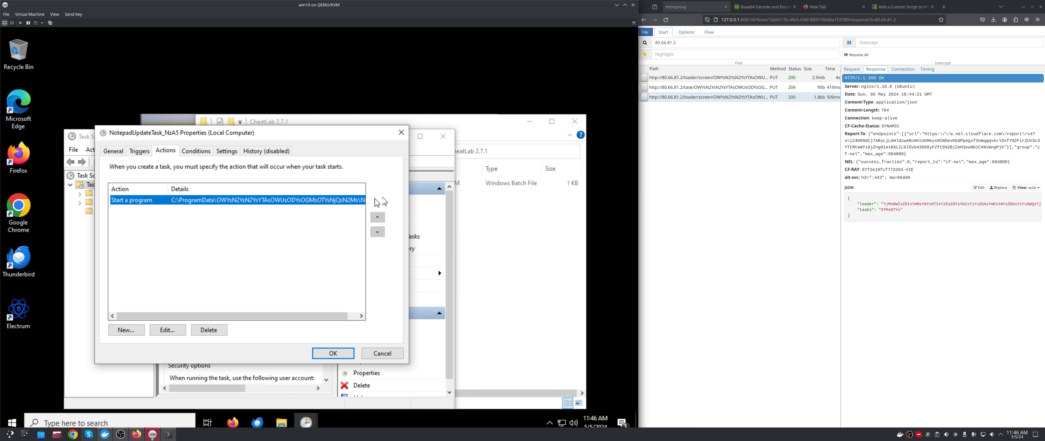
mouse_move(406, 196)
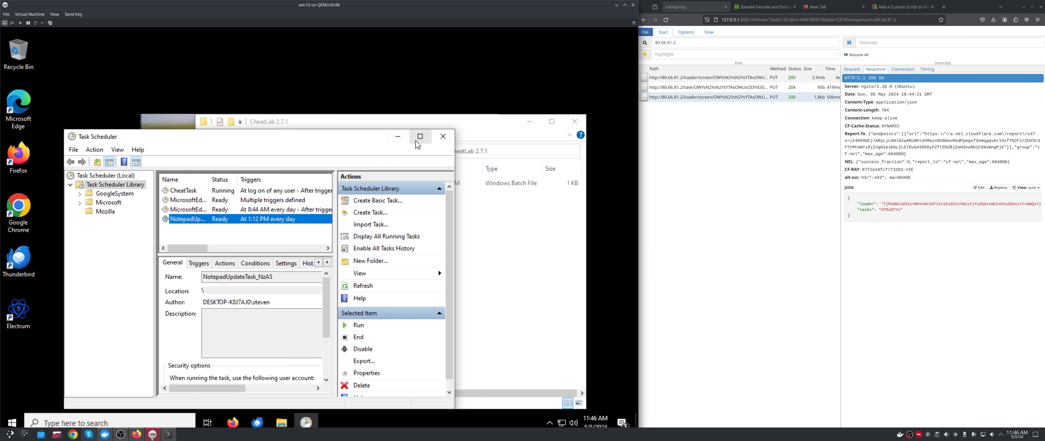
left_click(420, 136)
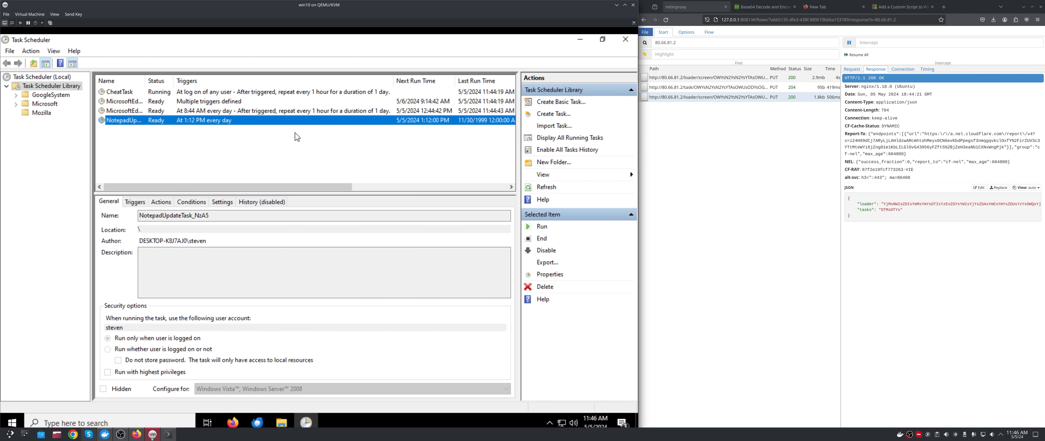
left_click(162, 201)
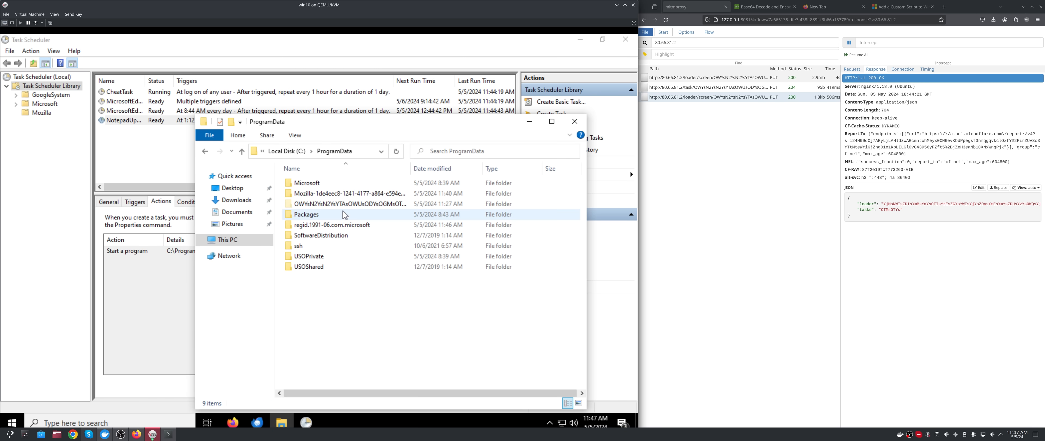
Inspect the NzA5 ProgramData folder, then run the NotepadUpdate task immediately from its context menu.
double_click(338, 204)
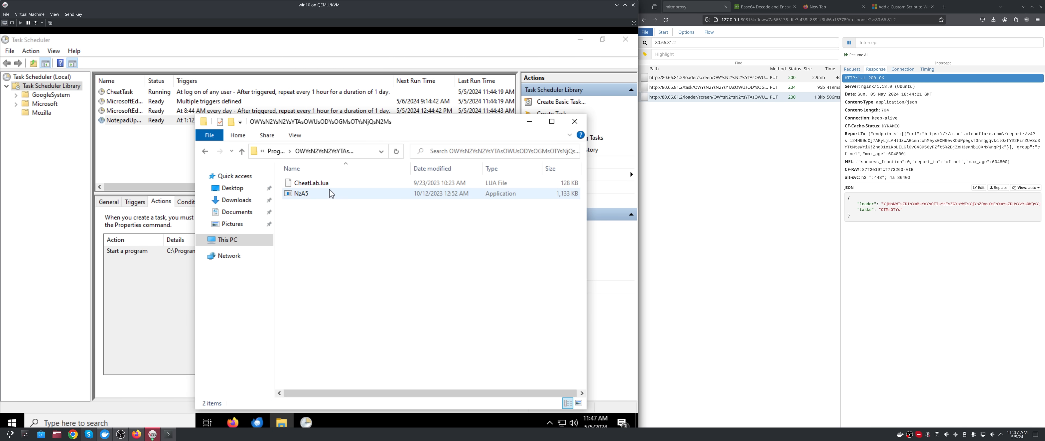
mouse_move(331, 194)
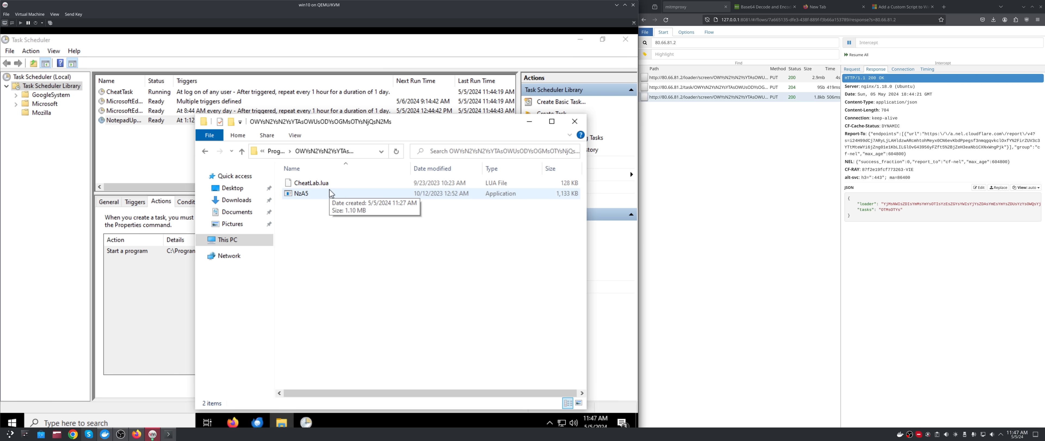
mouse_move(398, 212)
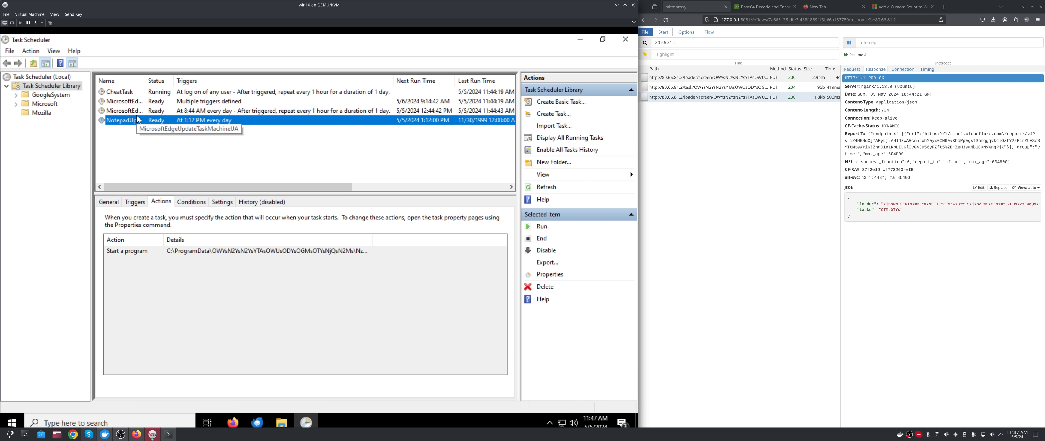
right_click(122, 120)
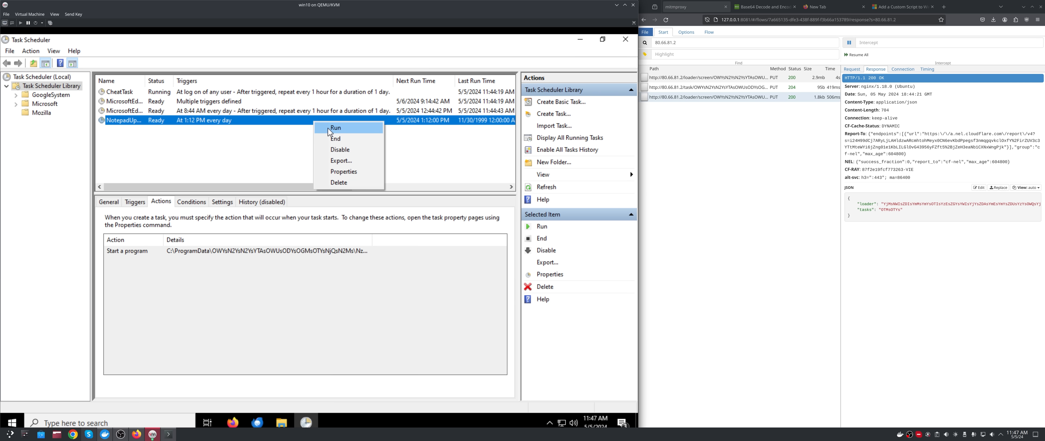
left_click(338, 127)
type("cmd")
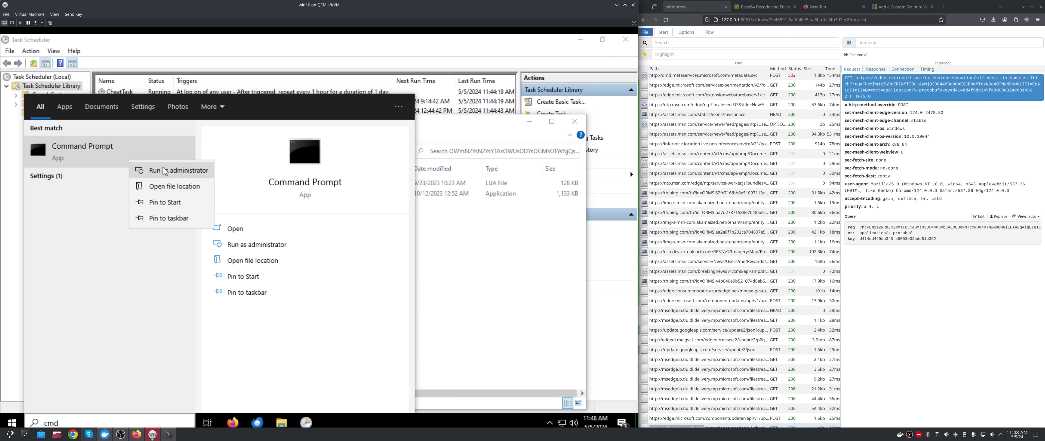
In an administrator Command Prompt, cd into the ProgramData folder and run NzA5.exe CheatLab.lua.
left_click(168, 170)
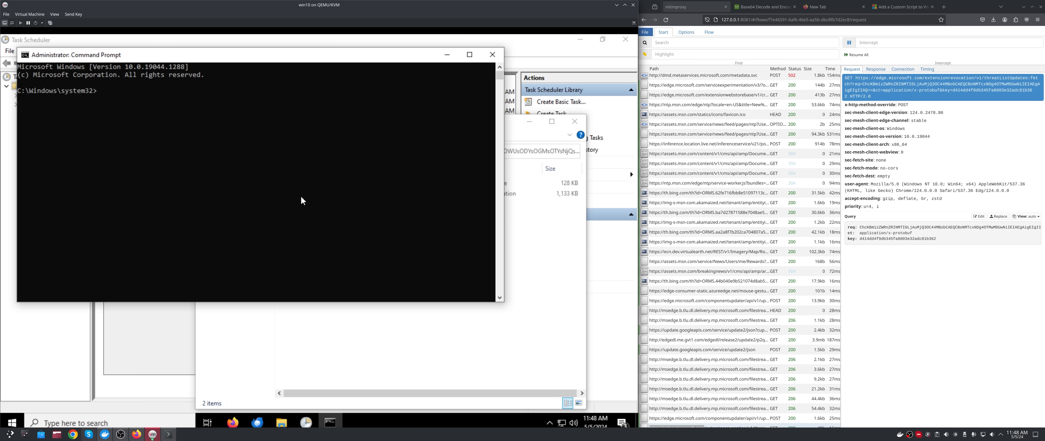
type("cd")
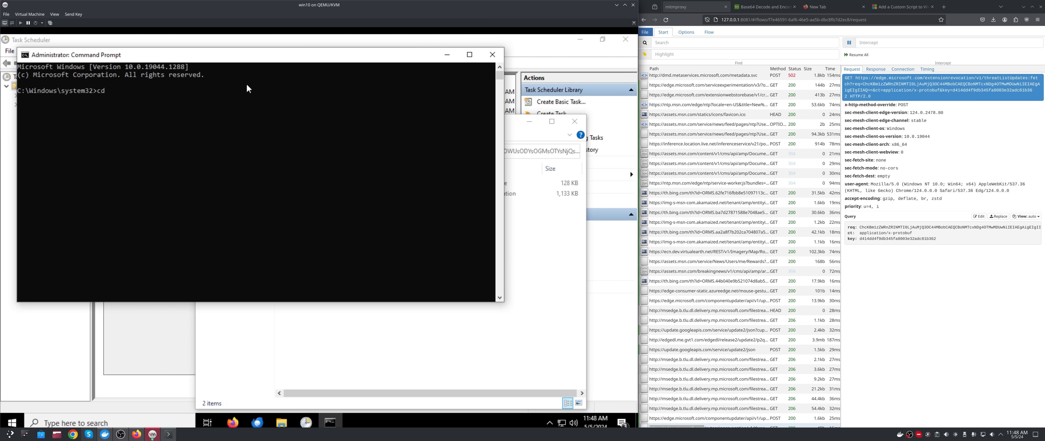
type("NzA5.exe")
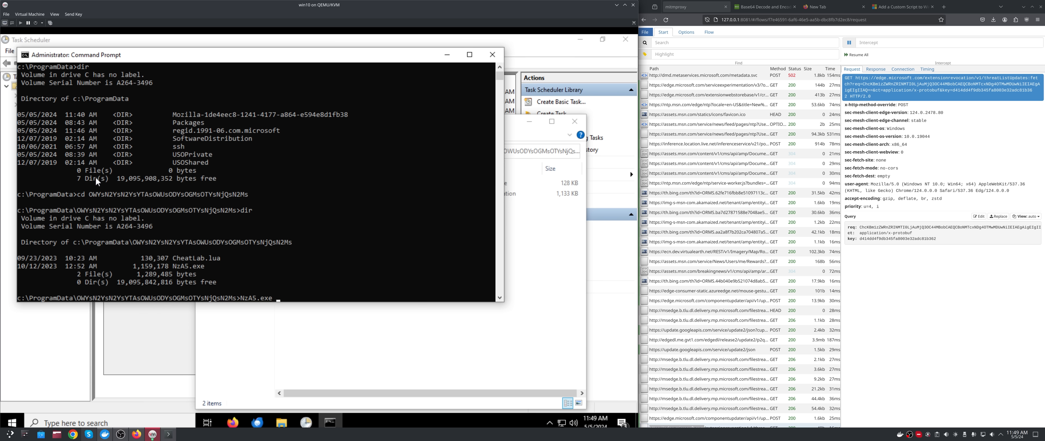
type("CheatLab.lua")
left_click(745, 42)
type("80.66.")
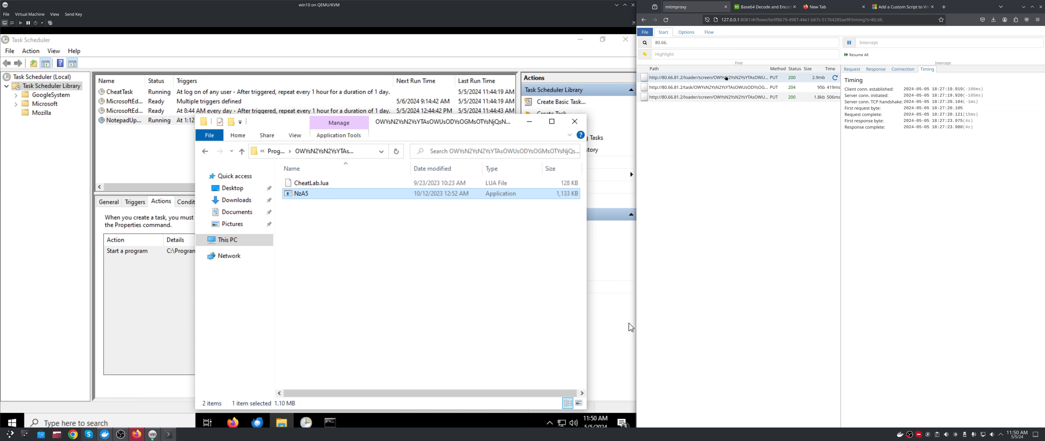
Show the PUT /loader/screen flow's request body with the multipart screen.bmp and JSON data field.
left_click(852, 69)
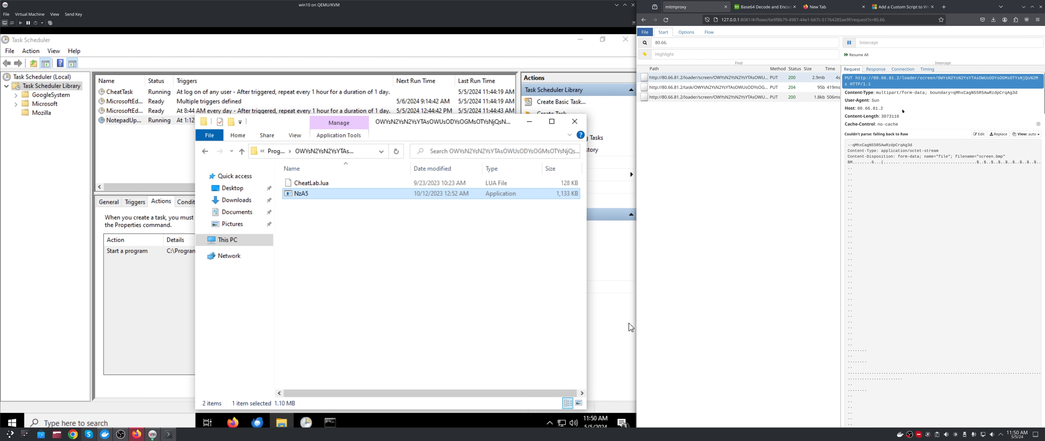
left_click(1027, 134)
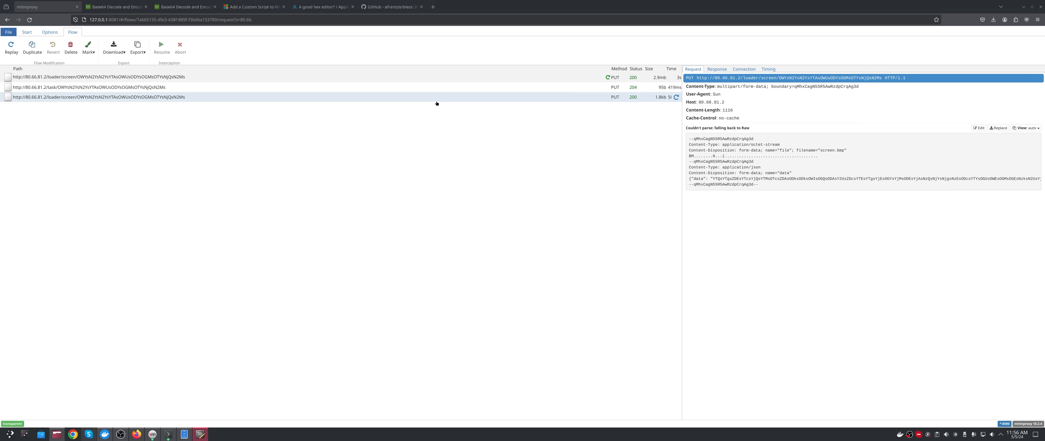
Search 'bmp magic bytes' and find 'bitmap' on Wikipedia's List of file signatures page.
left_click(433, 7)
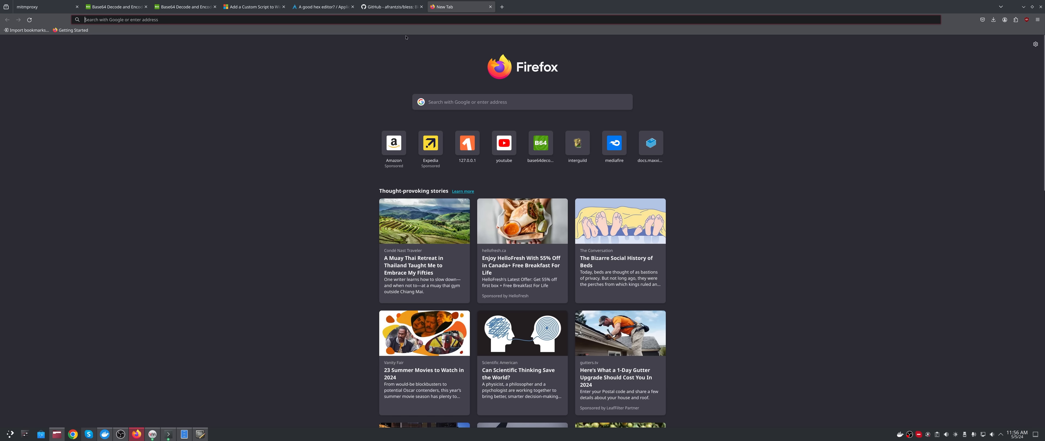
type("bmp magic")
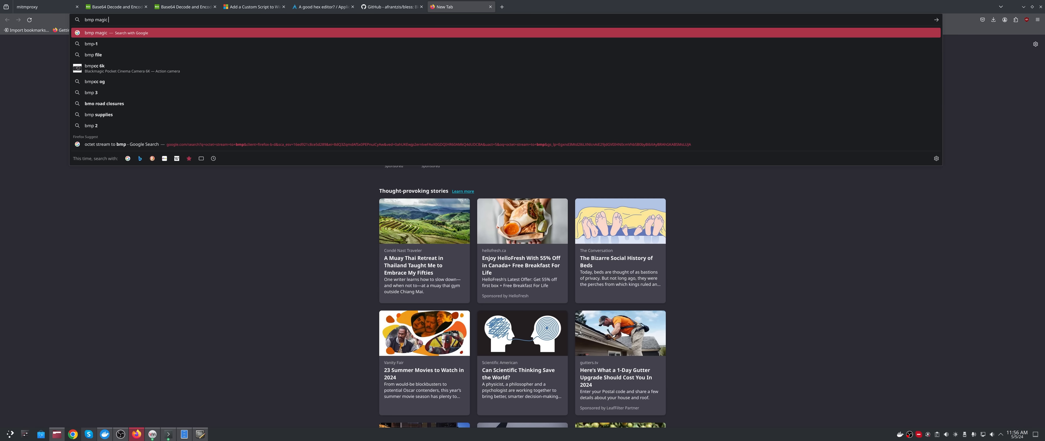
type("bmp magic bytes")
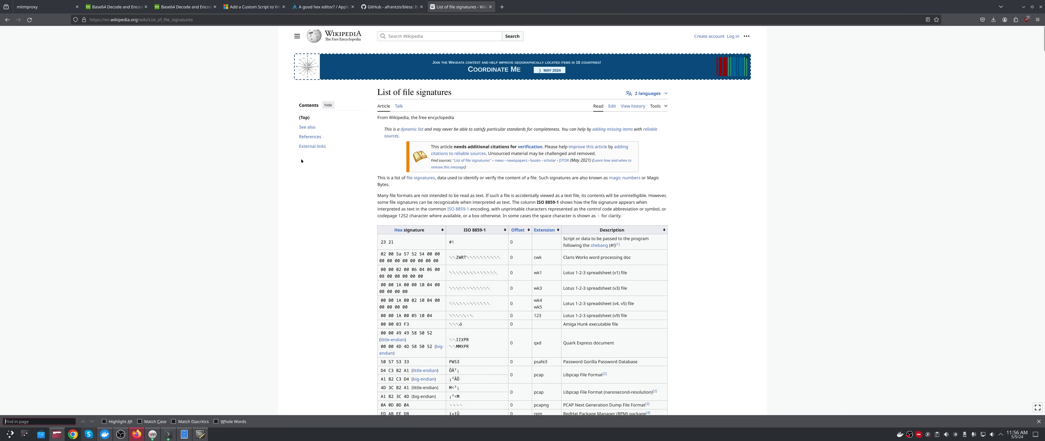
type("bitmap")
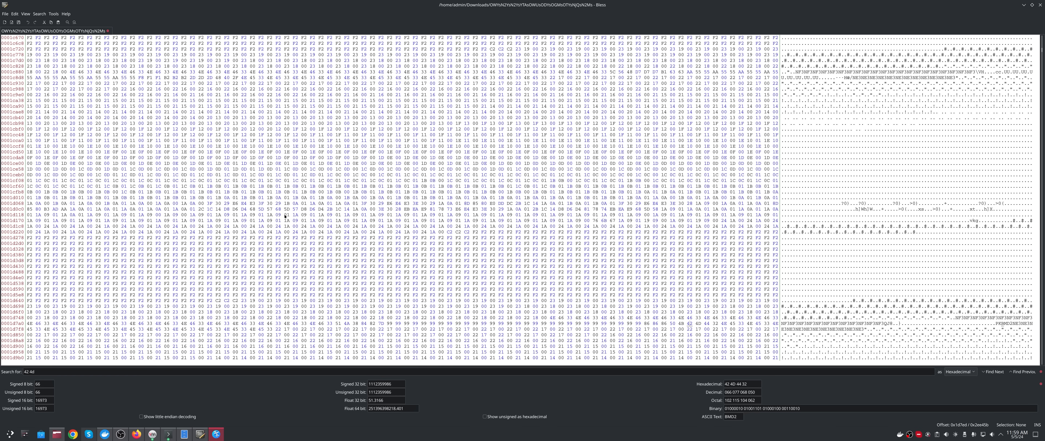
Select the range from offset 139 with length 120813 after the 42 4D signature and copy it toward output.bmp.
left_click(41, 13)
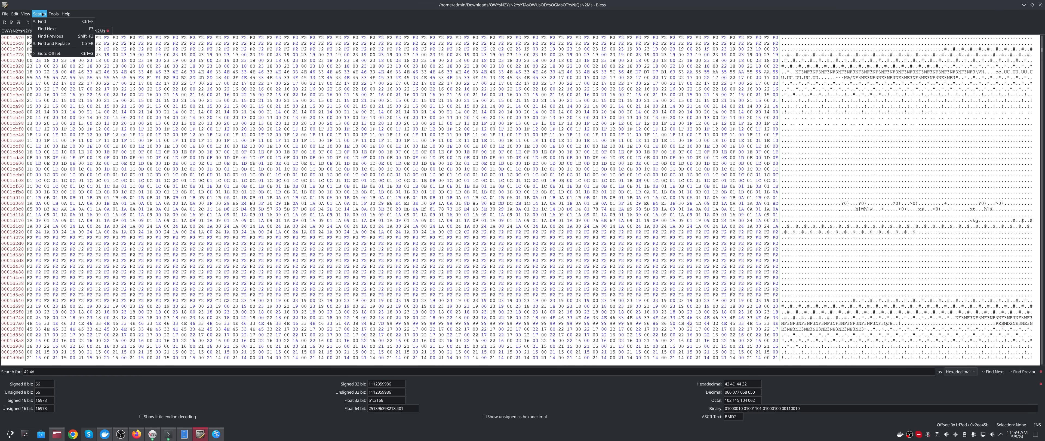
mouse_move(50, 36)
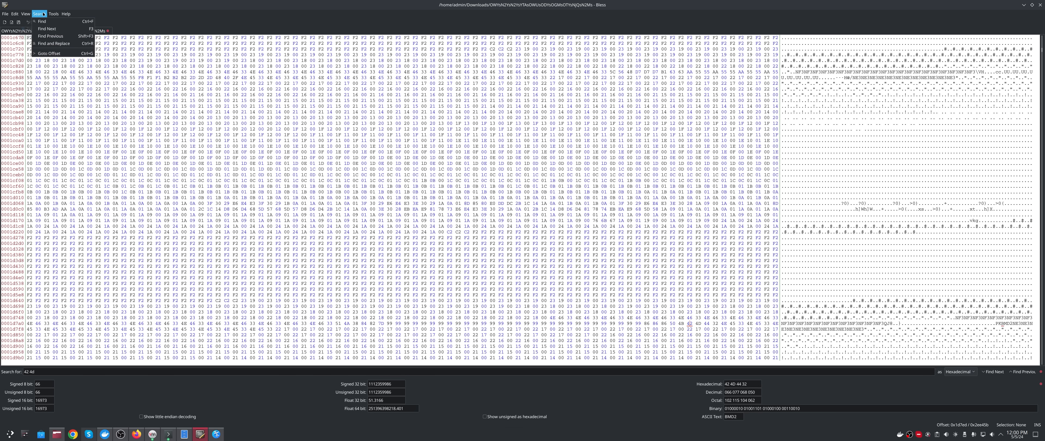
mouse_move(53, 44)
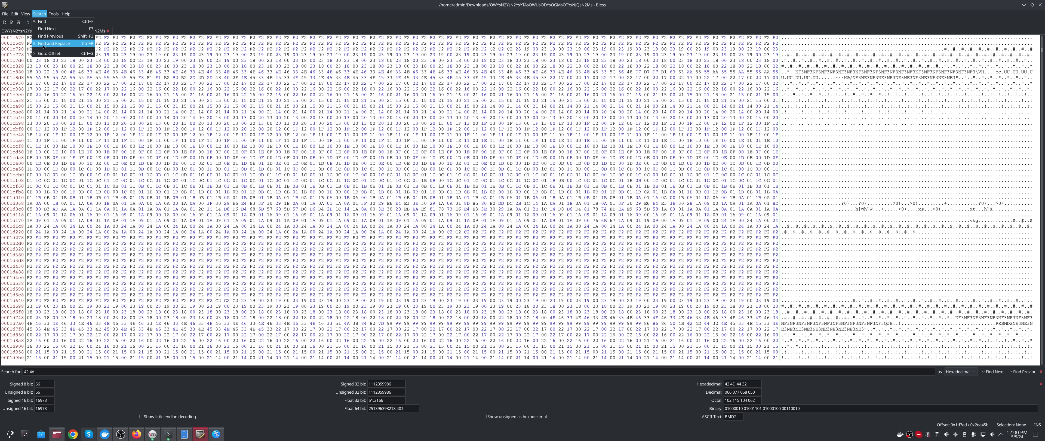
left_click(15, 13)
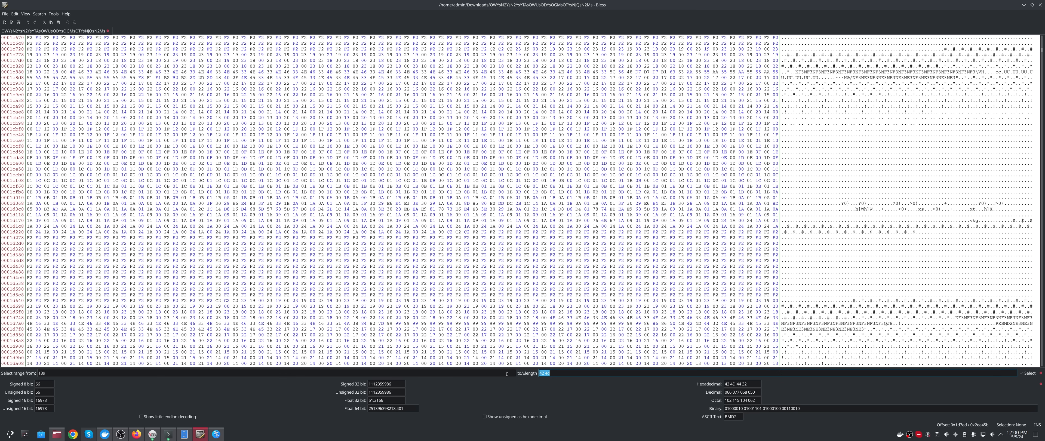
type("120813")
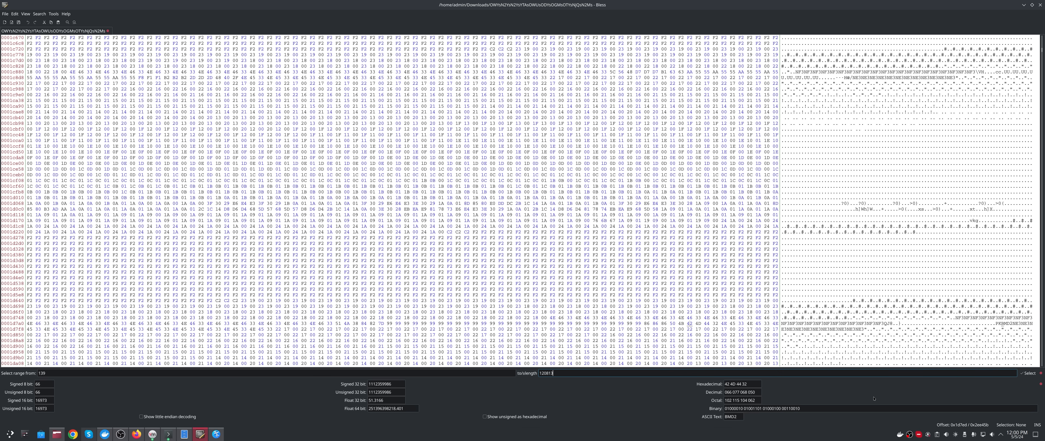
right_click(685, 244)
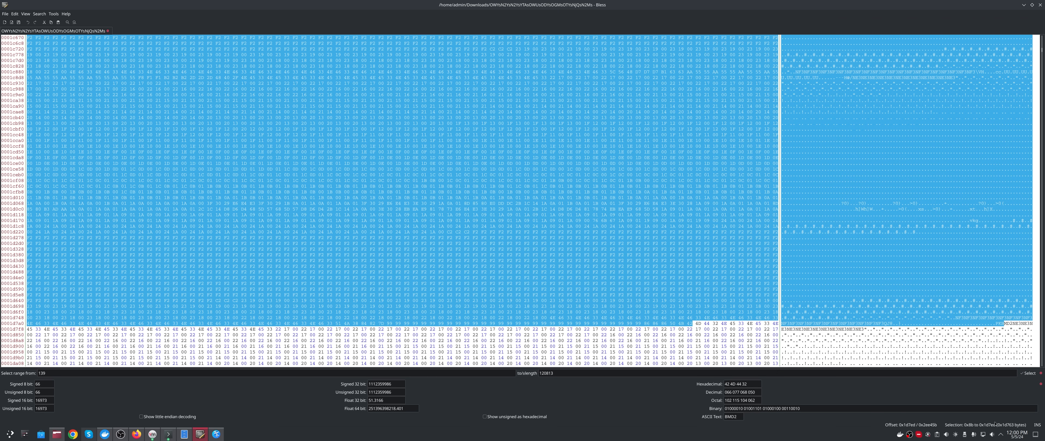
mouse_move(30, 43)
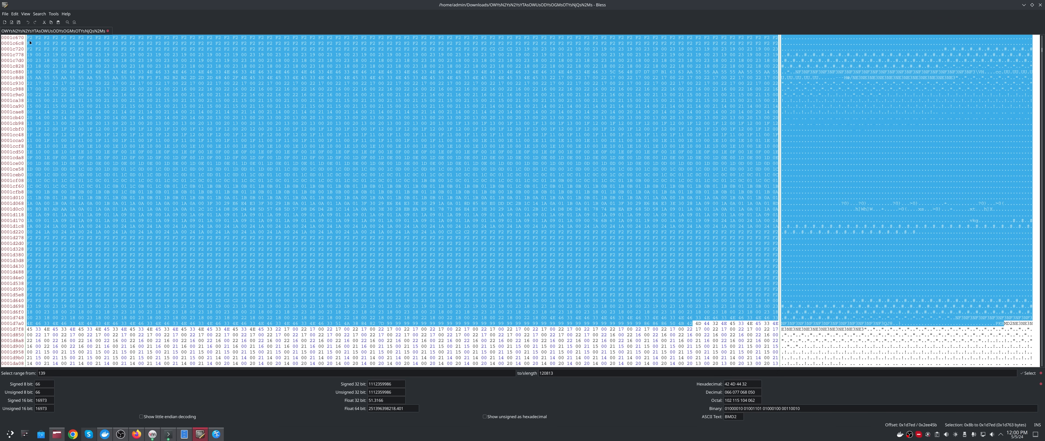
left_click(5, 14)
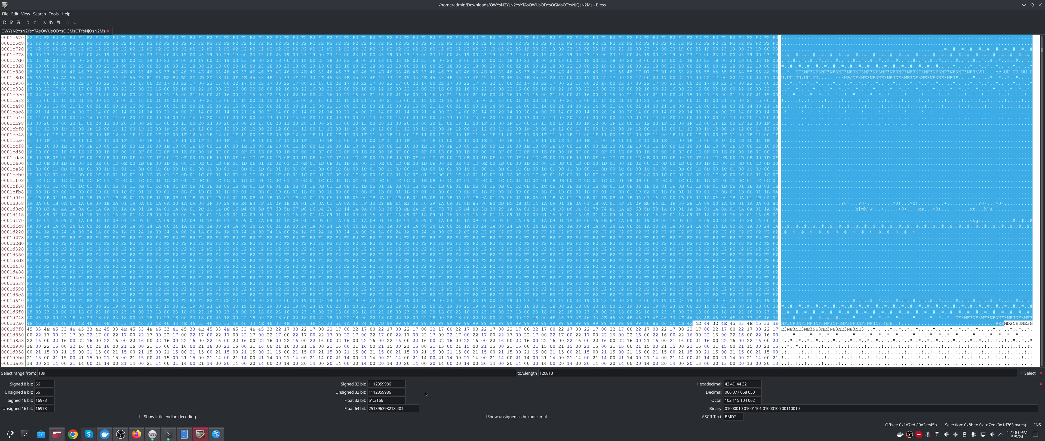
mouse_move(508, 394)
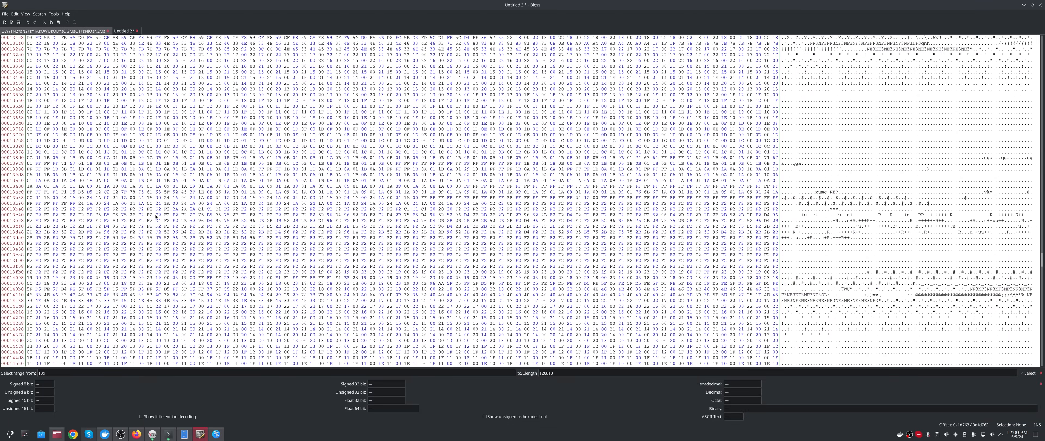
scroll("down", 3)
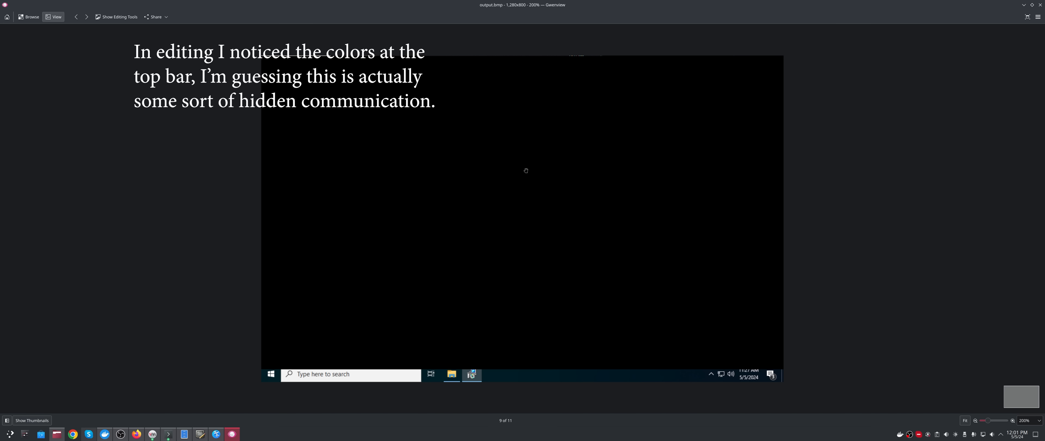
mouse_move(527, 28)
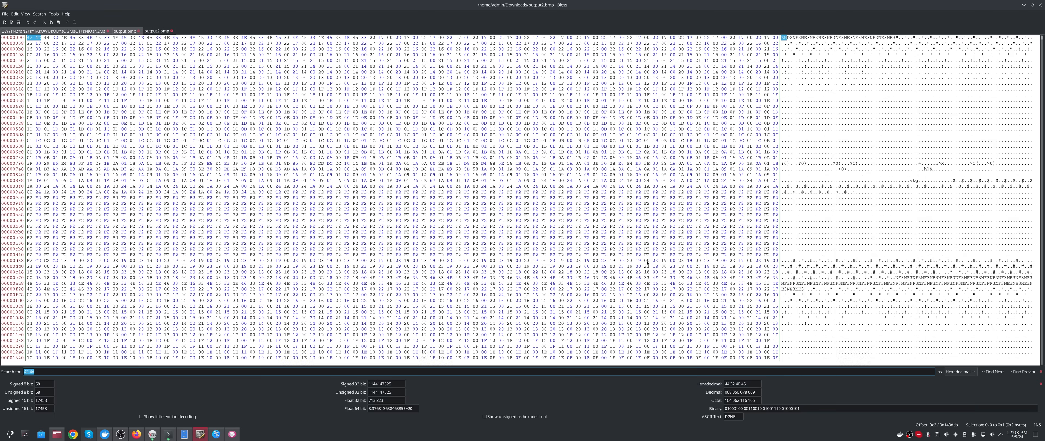
mouse_move(648, 263)
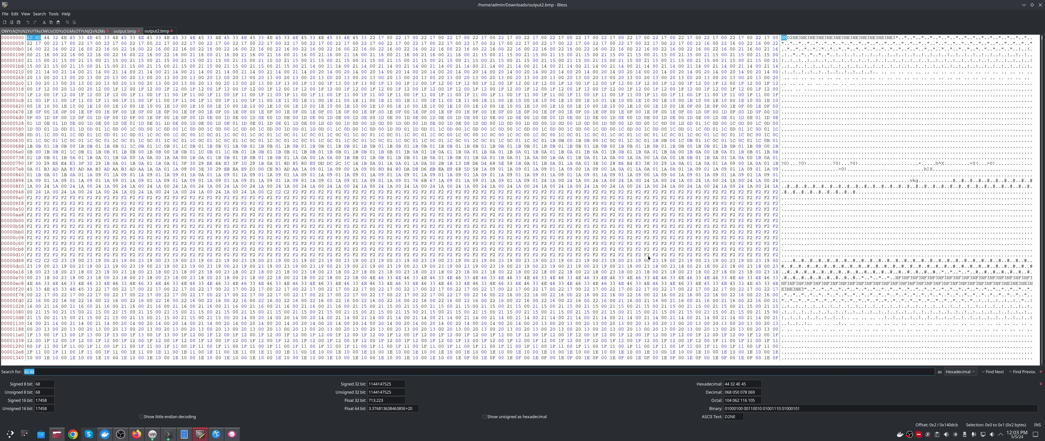
mouse_move(517, 230)
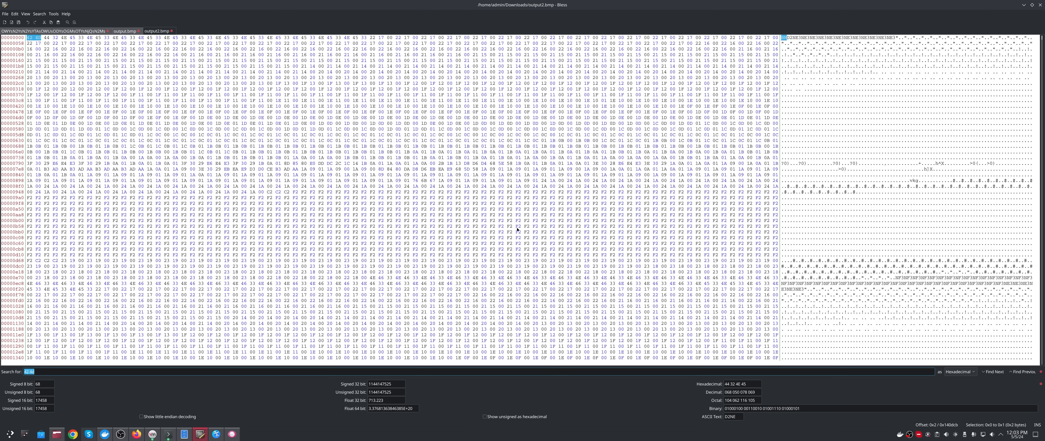